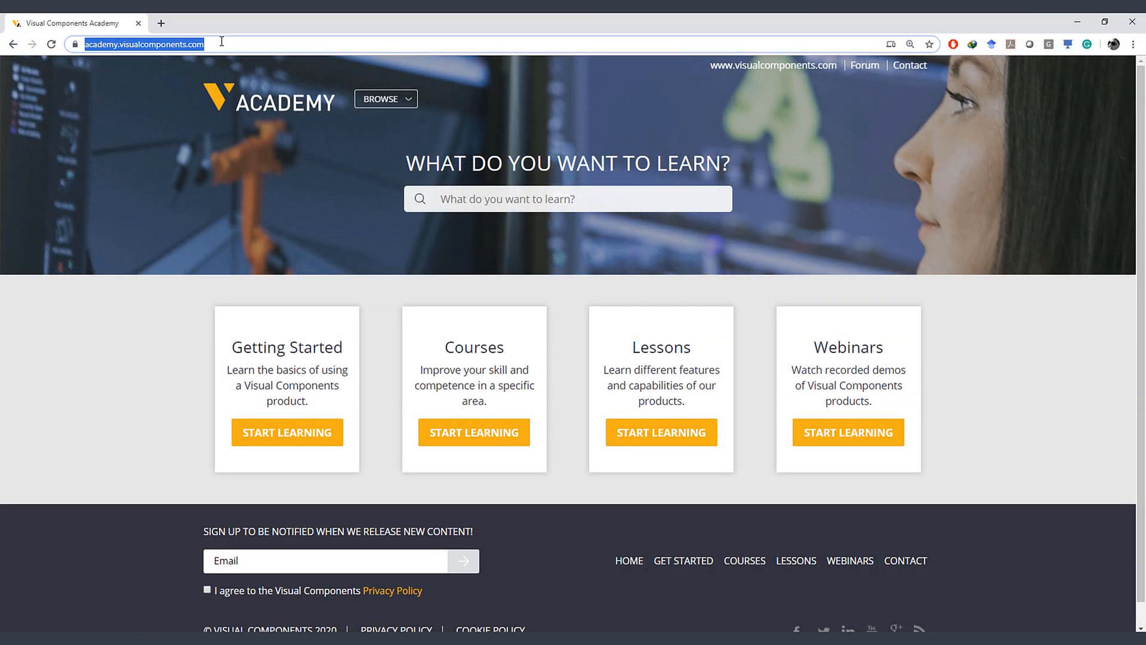
- Search the Academy for 'using resources' and choose the Introduction to Using Resources lesson
left_click(567, 198)
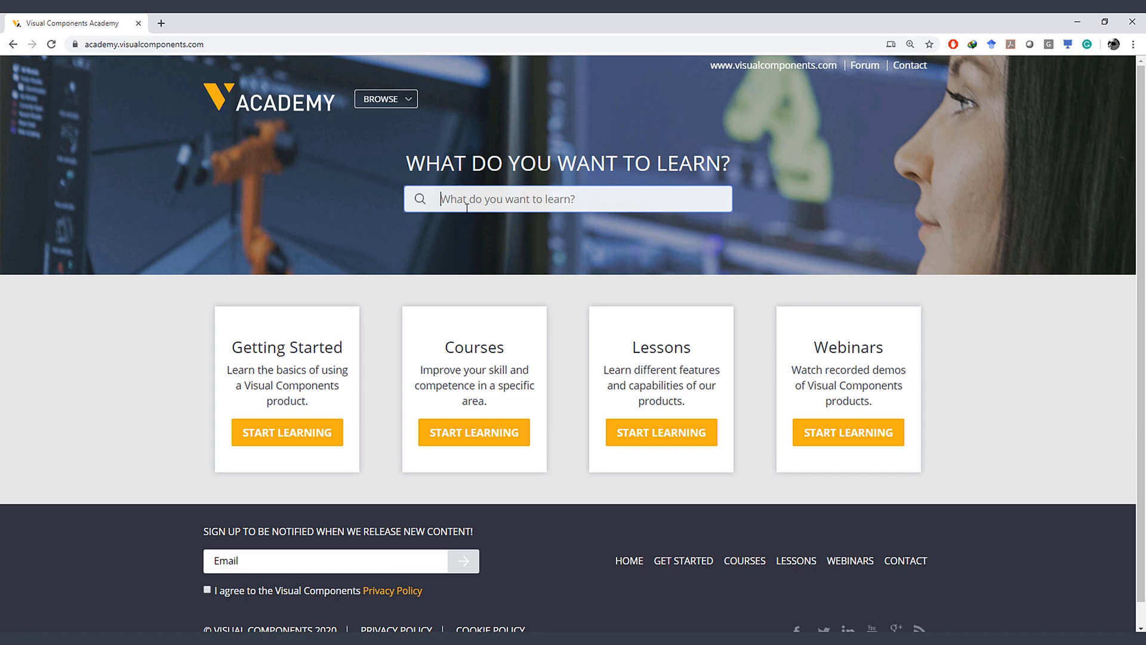
type("using")
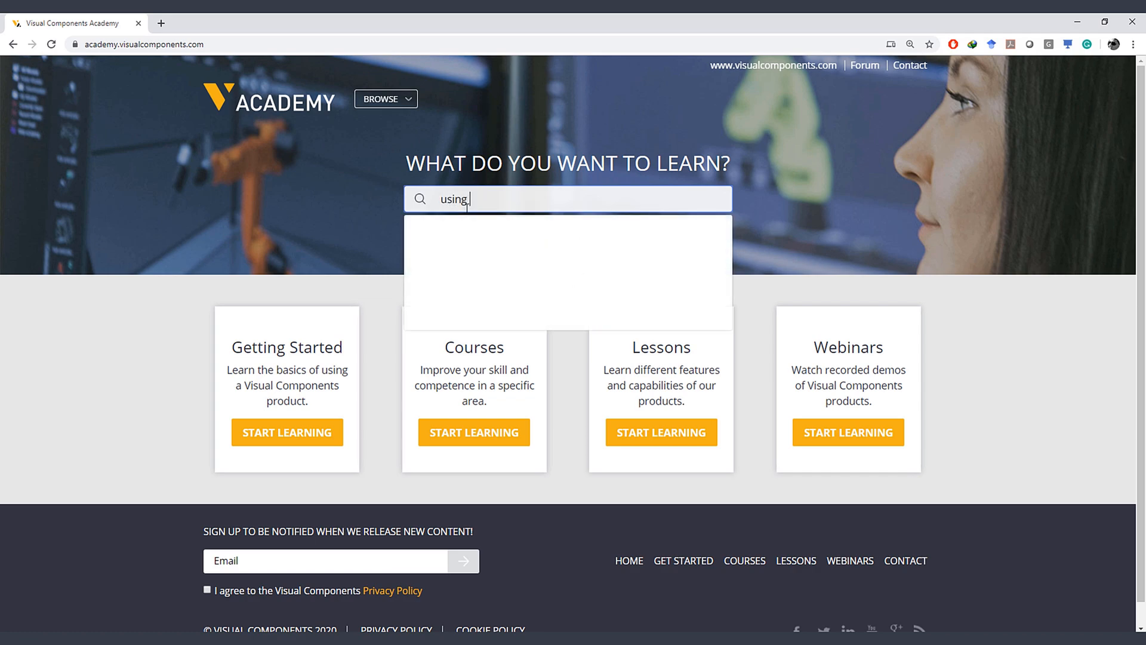
type("resources")
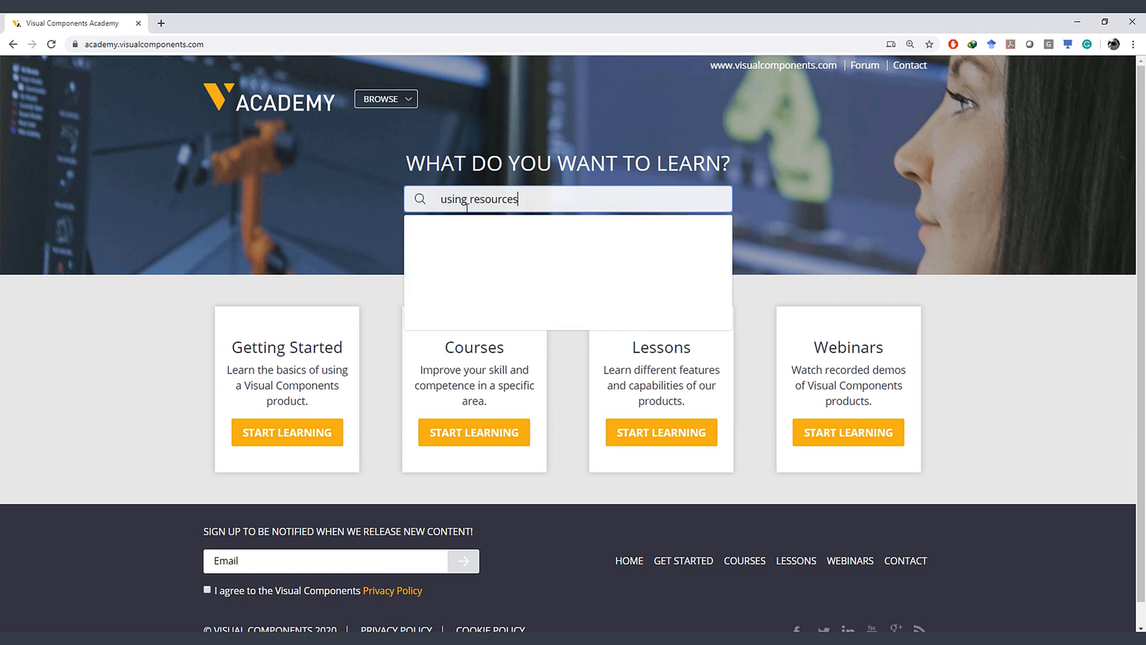
type("using resources")
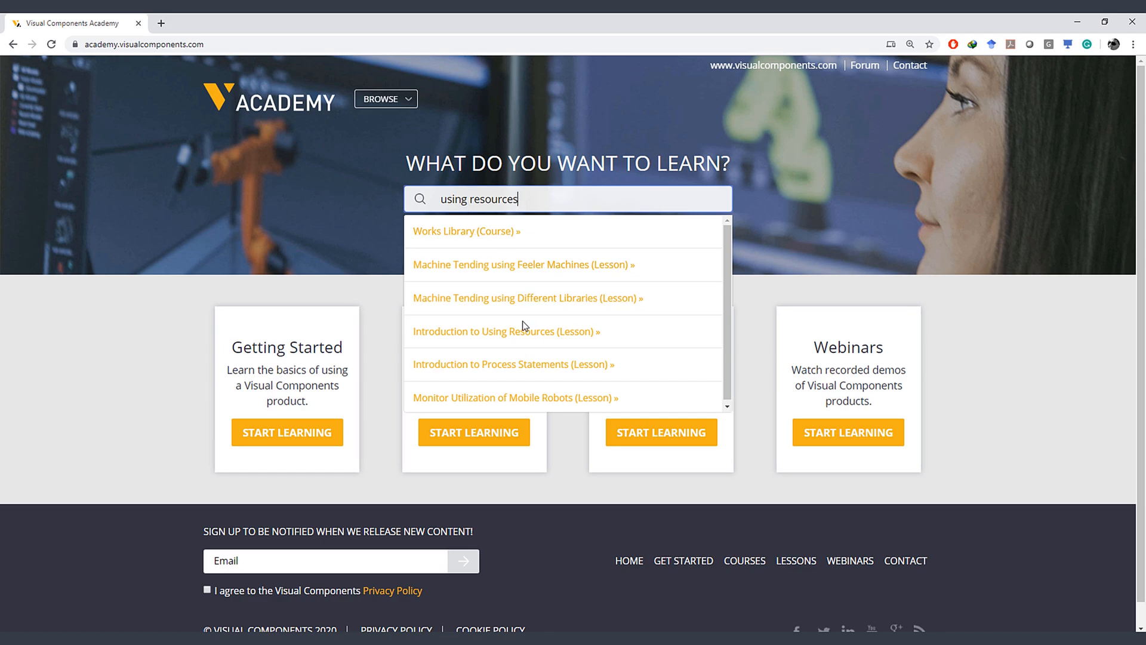
left_click(504, 331)
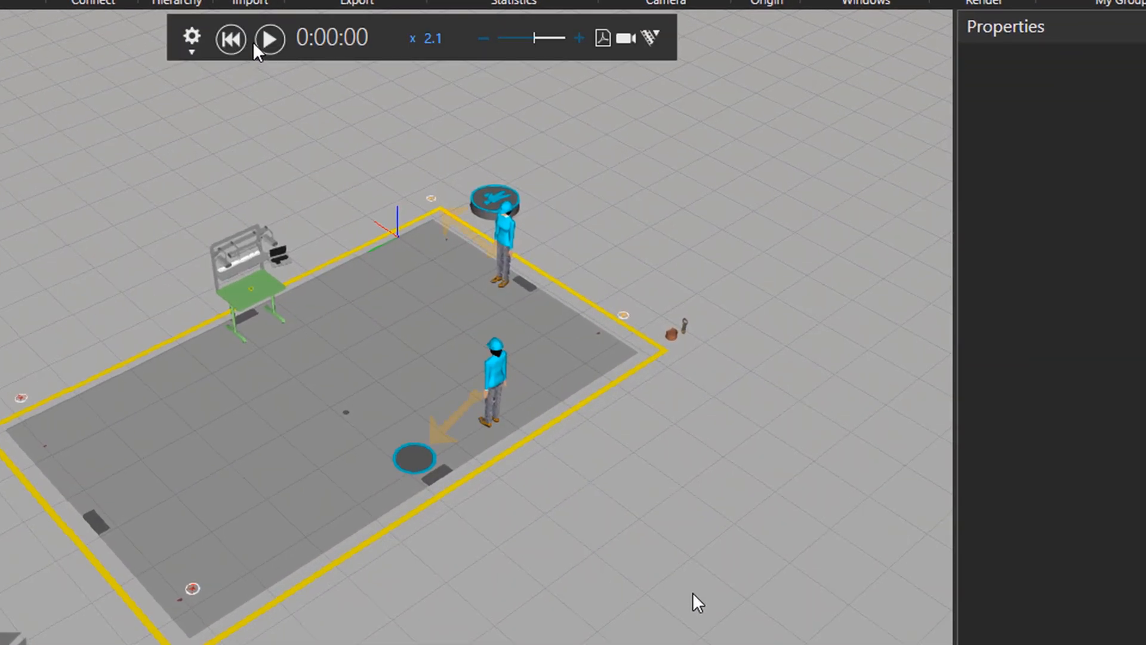
- Run the simulation, then reset it before editing the Manual Workstation's ManualProcess routine
left_click(269, 38)
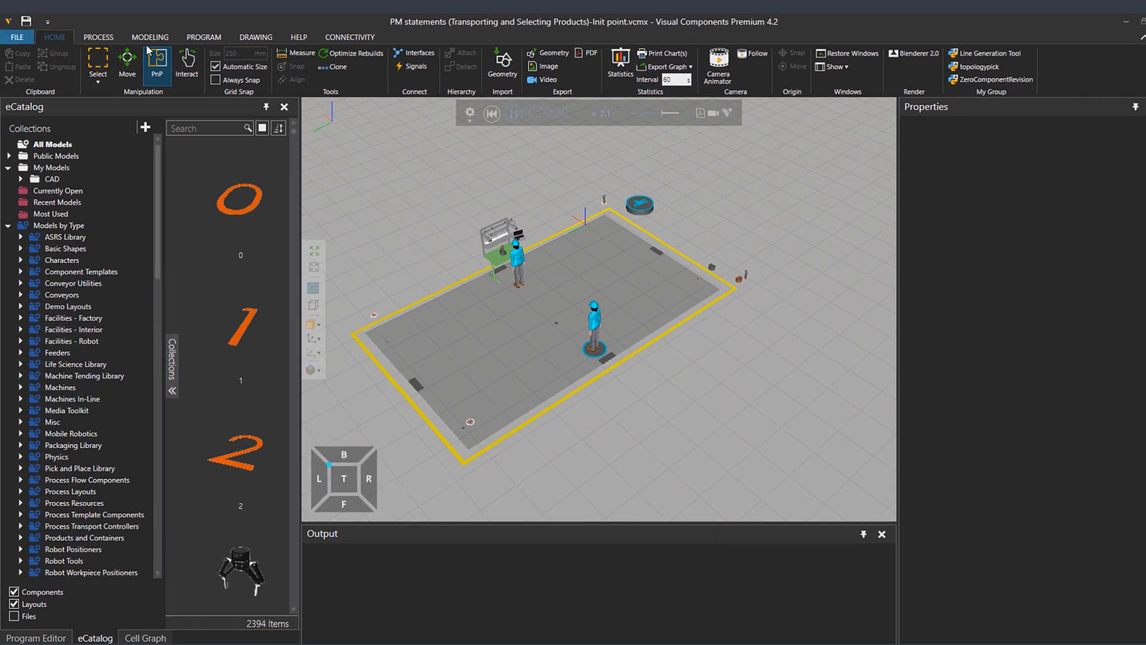
left_click(97, 37)
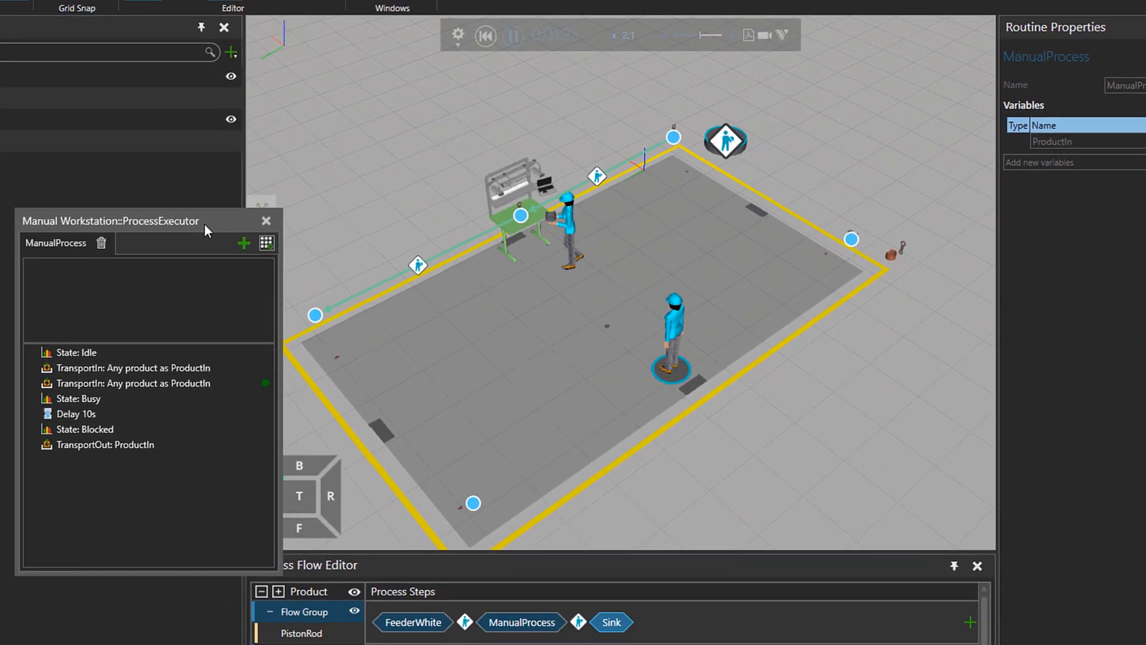
left_click(131, 368)
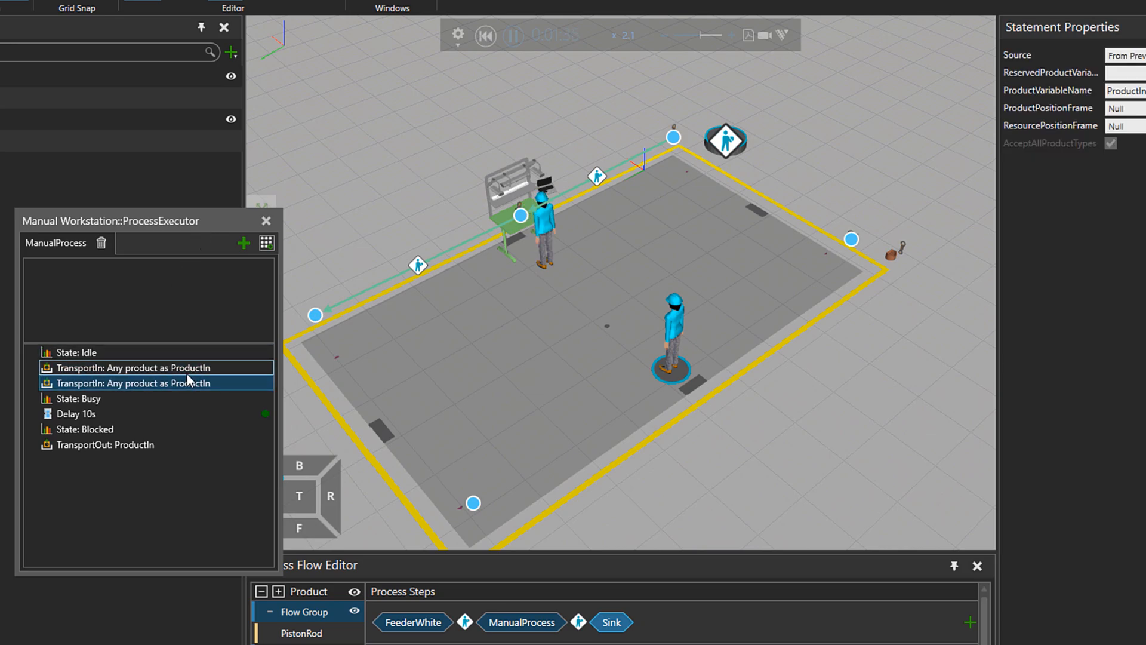
left_click(107, 444)
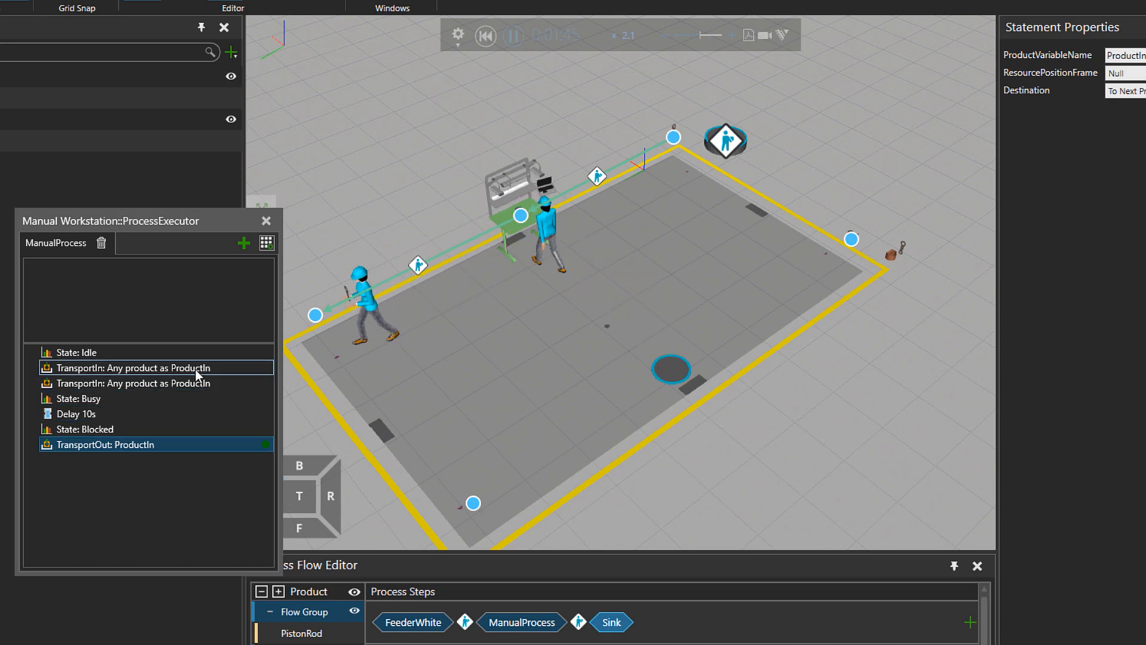
left_click(131, 383)
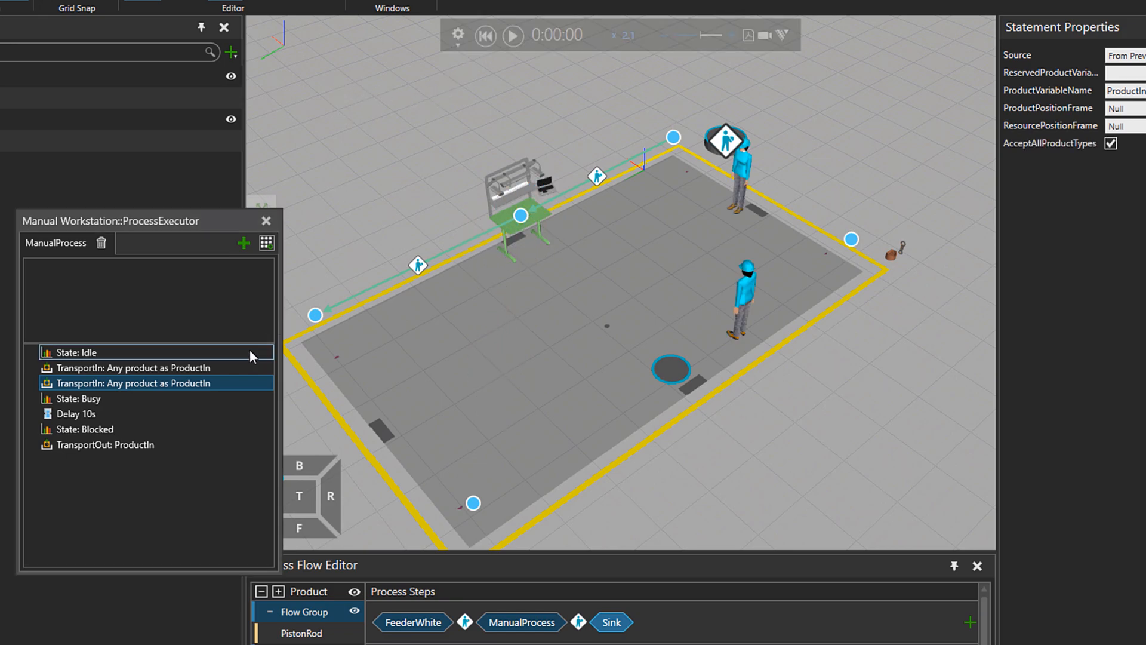
left_click(154, 368)
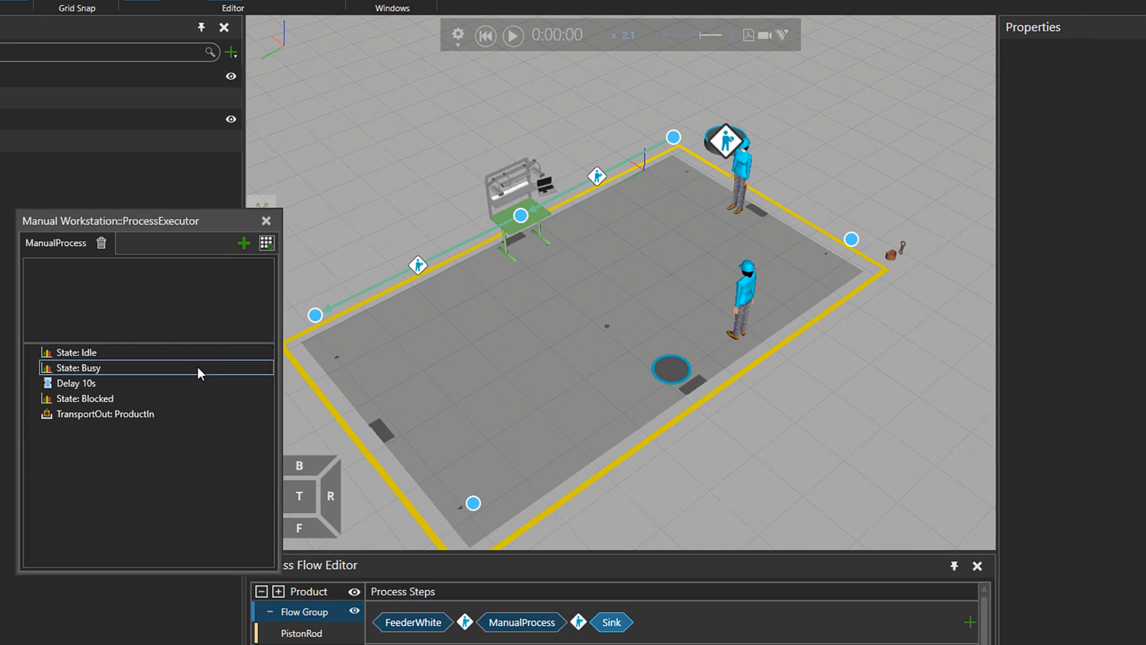
- Insert two Start Transport In statements for any product as ProductIn after State: Idle
left_click(267, 243)
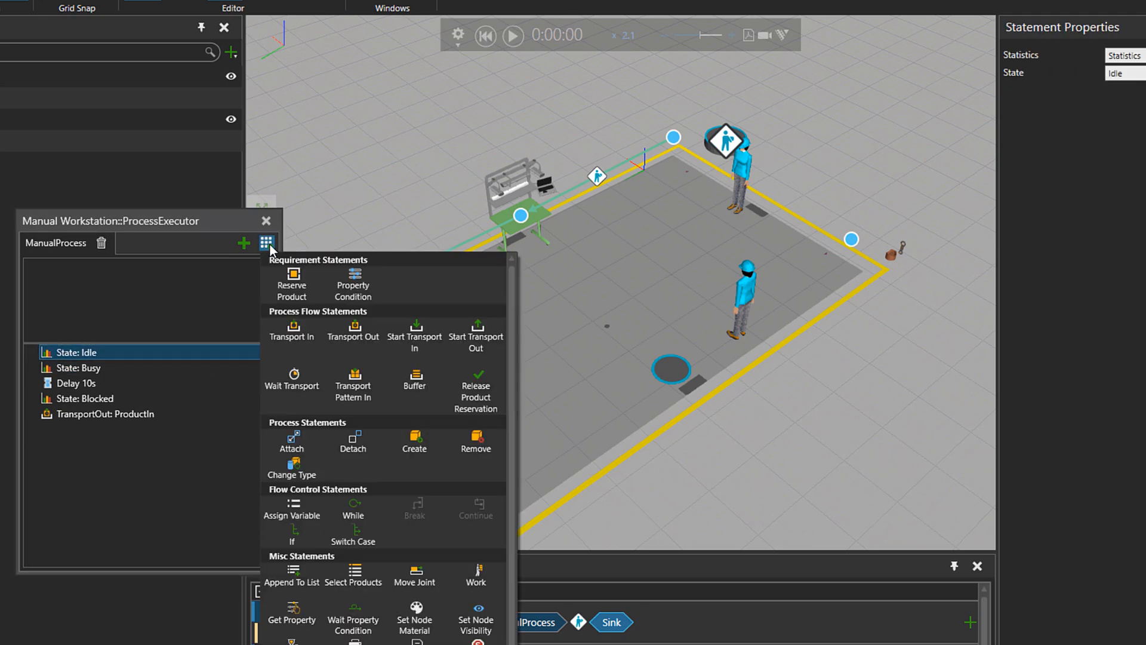
mouse_move(414, 337)
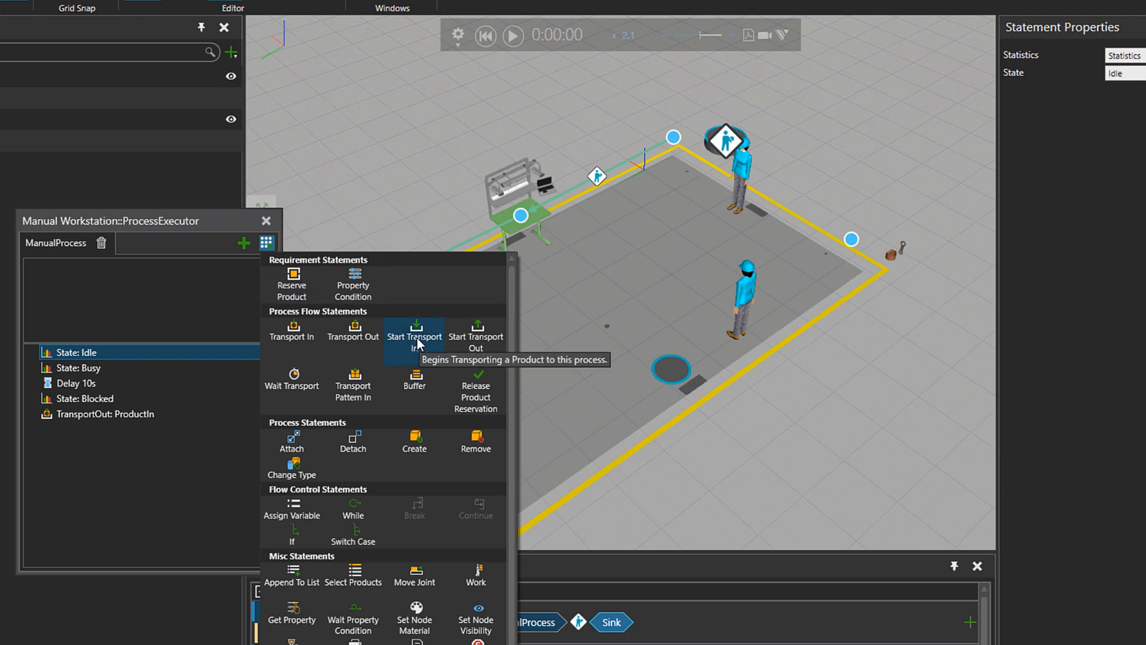
left_click(414, 337)
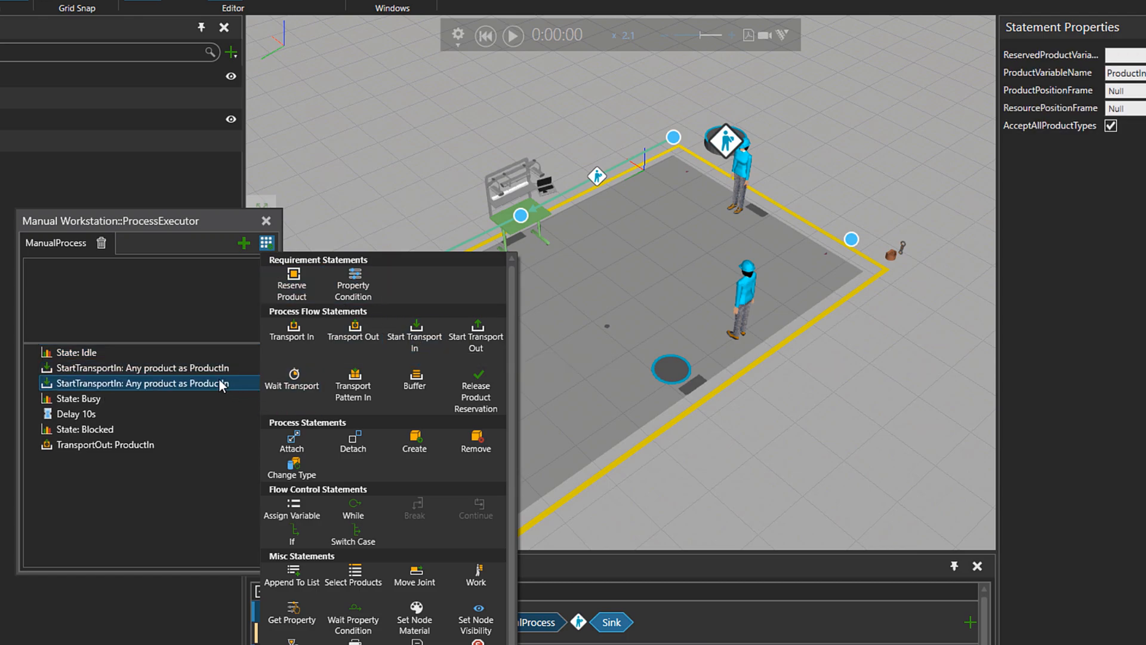
left_click(158, 366)
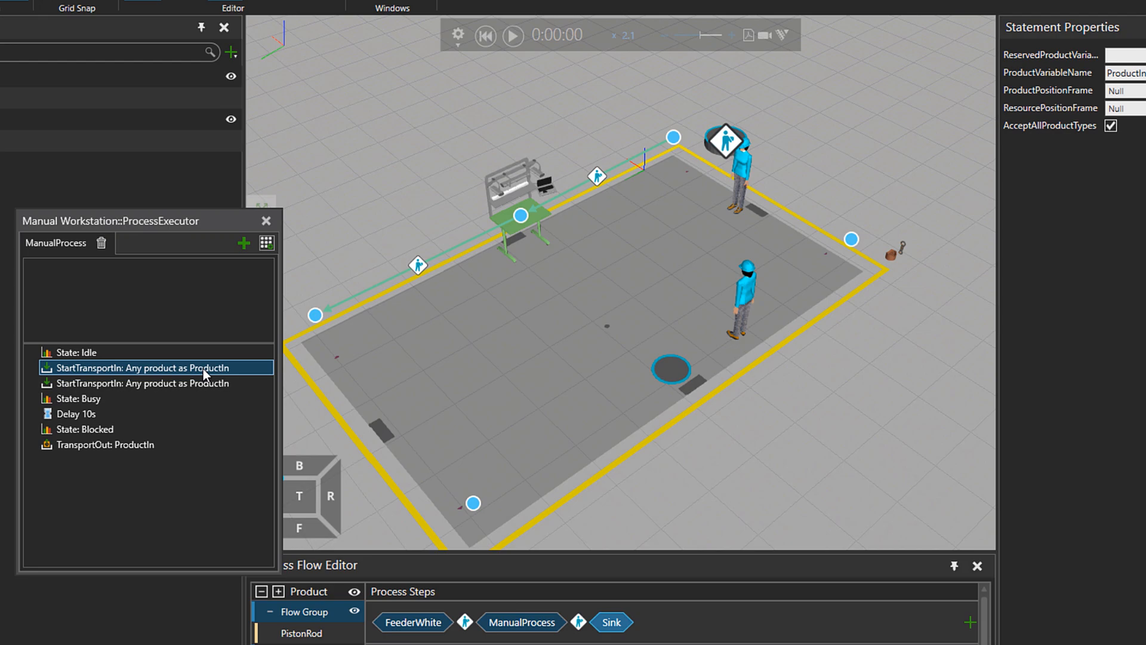
left_click(80, 399)
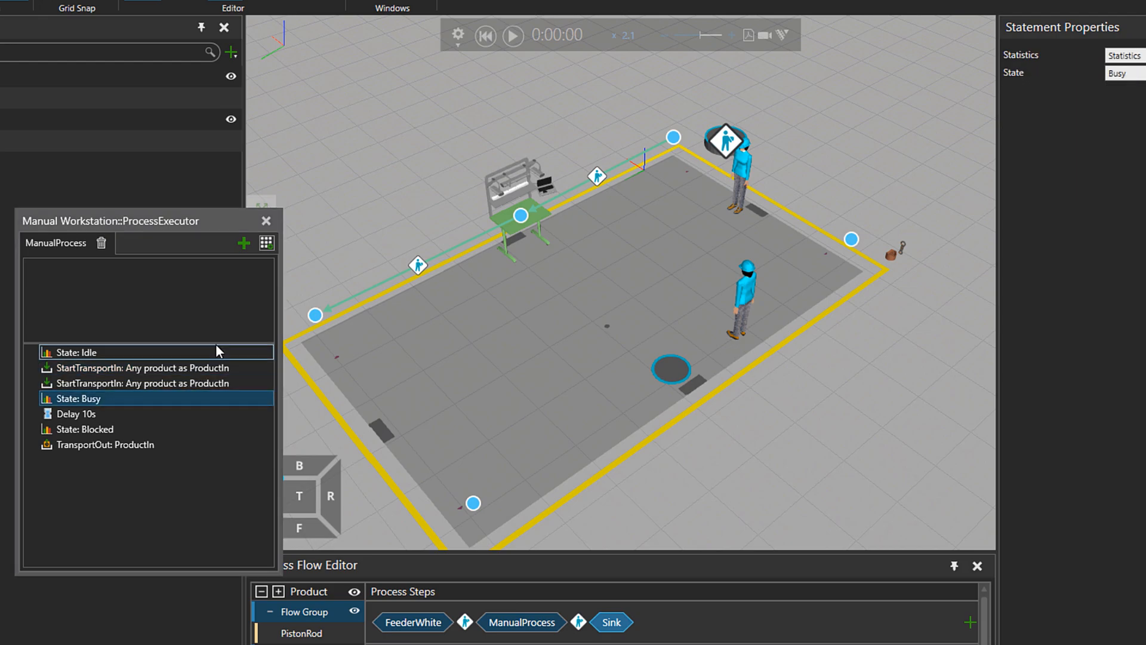
left_click(266, 242)
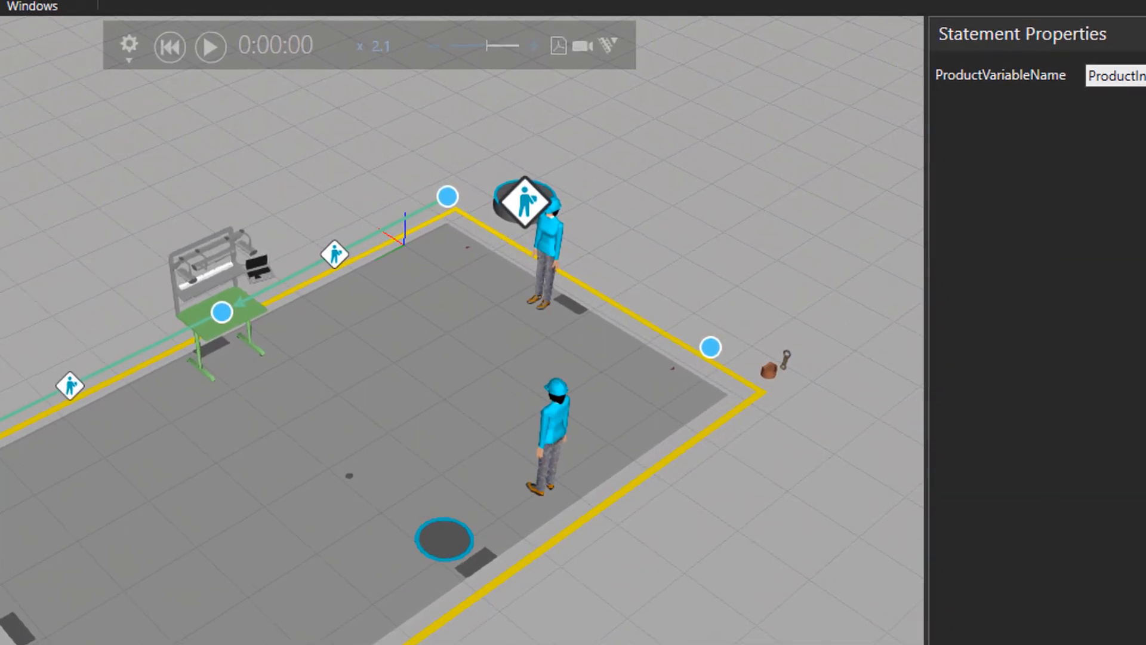
mouse_move(176, 47)
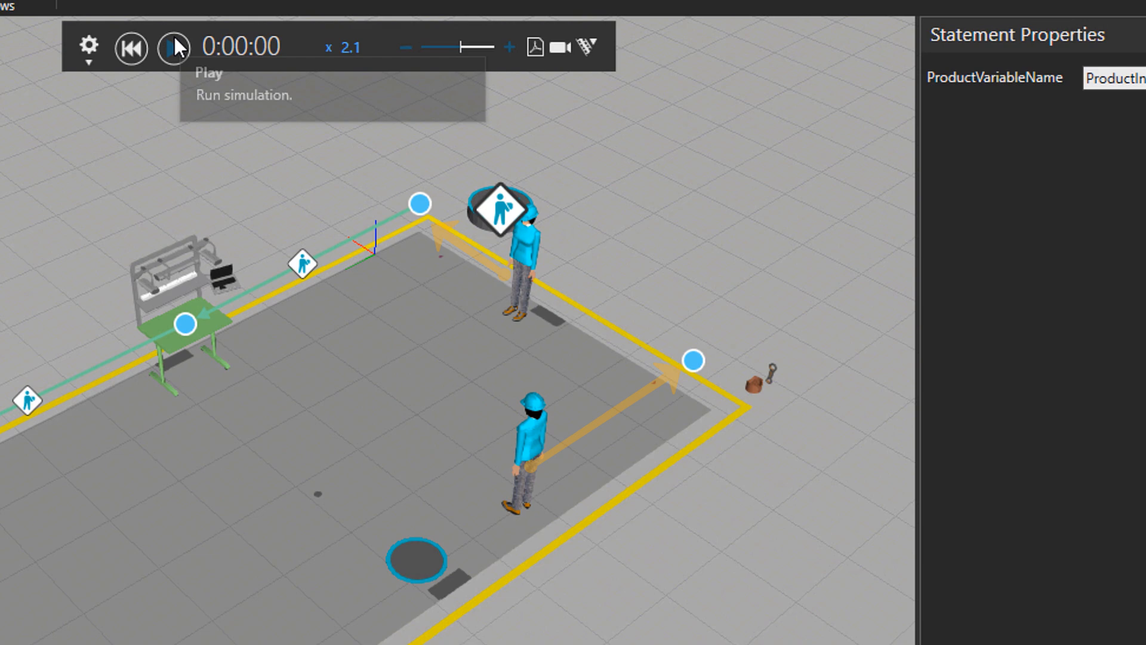
left_click(174, 47)
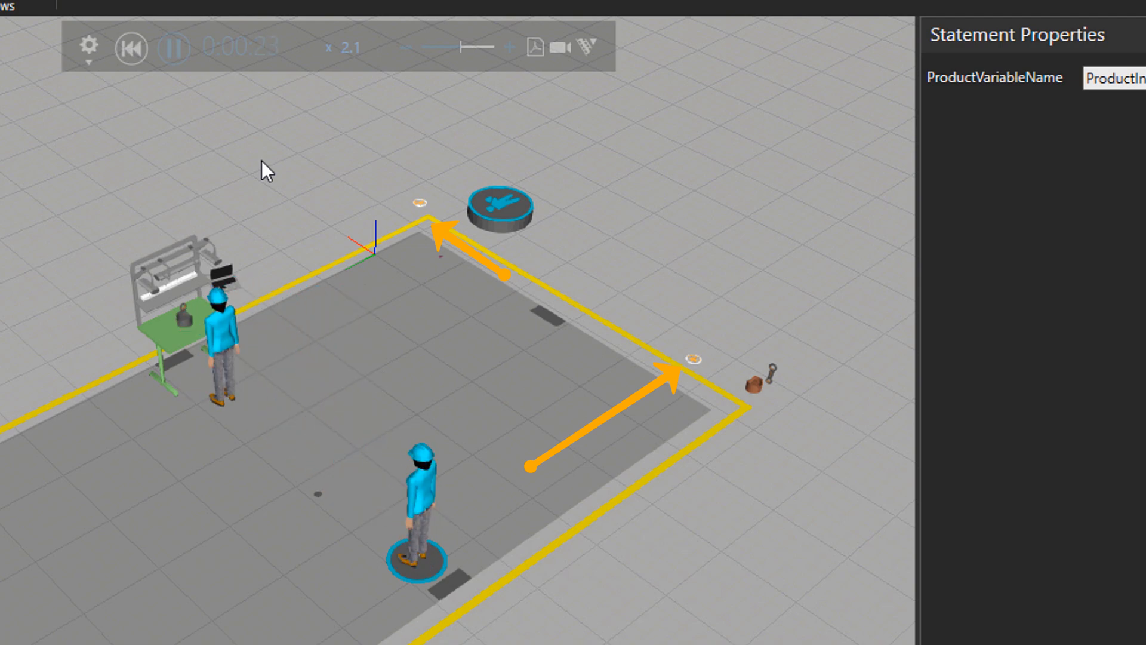
left_click(131, 48)
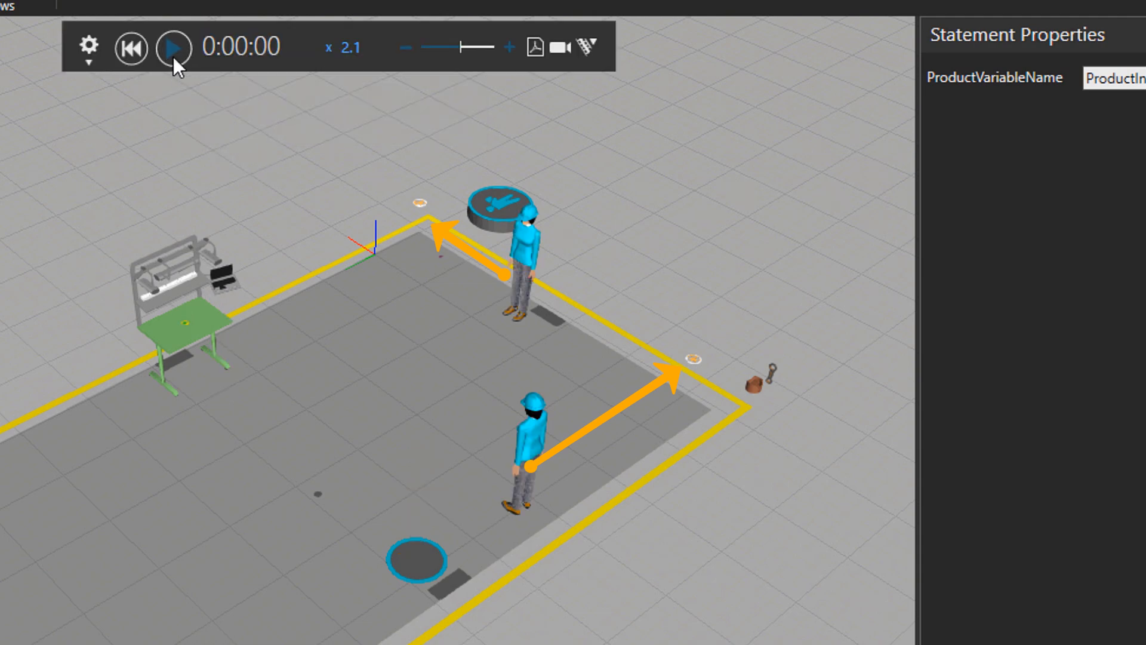
left_click(174, 48)
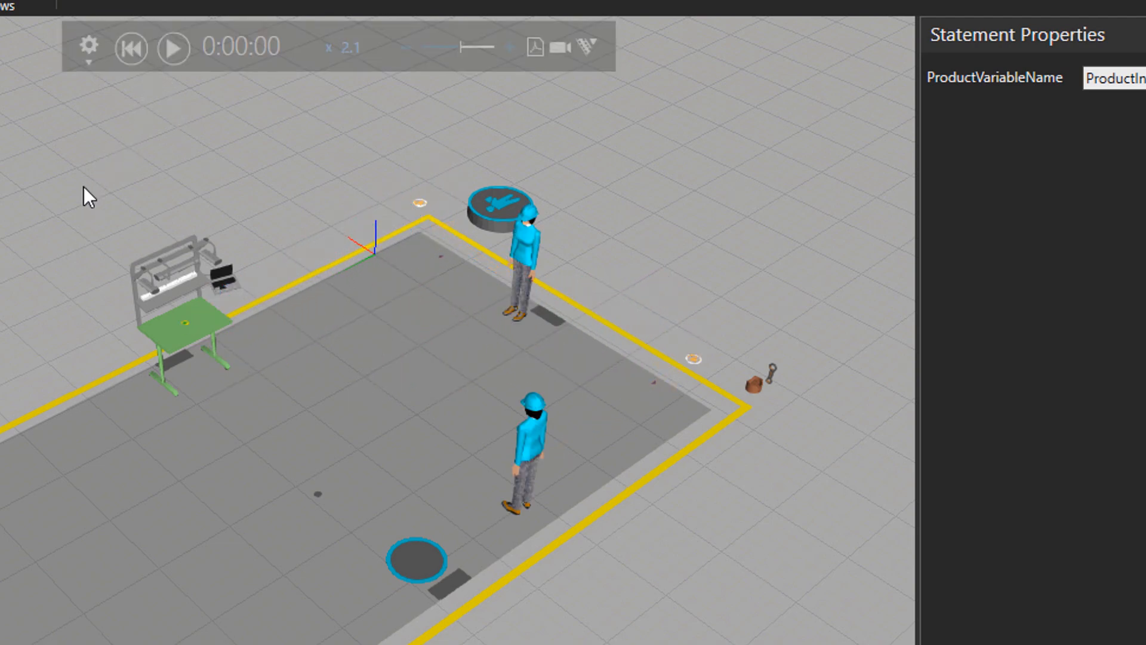
mouse_move(712, 398)
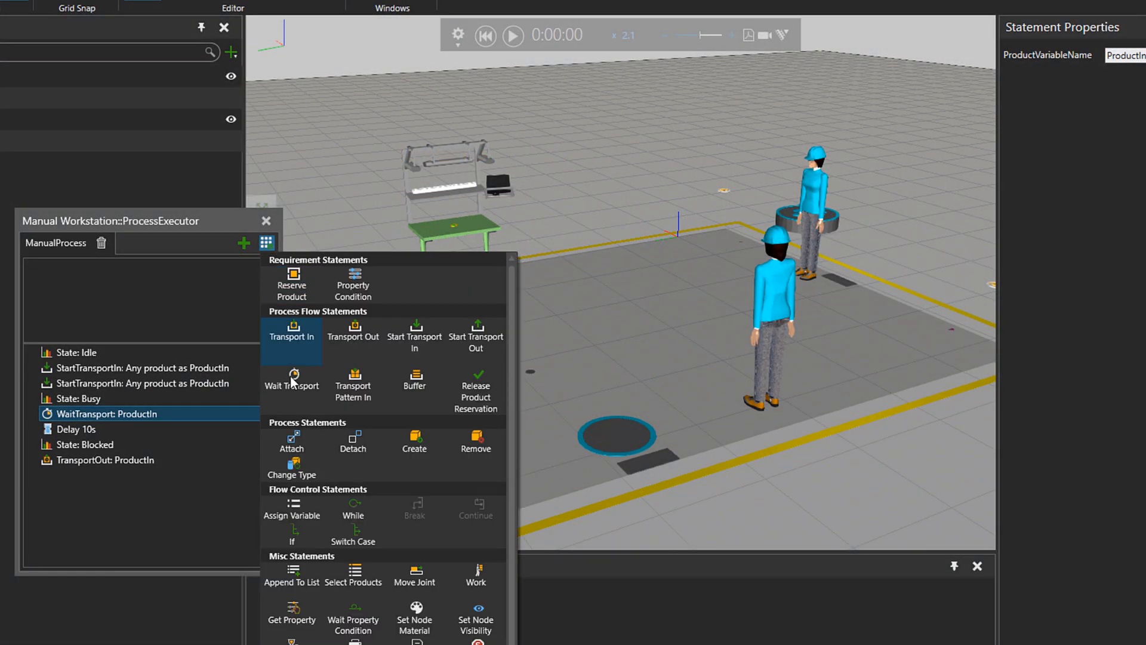
- Add a Wait Transport and make the first Select Products take only PistonHead from ProductIn
left_click(352, 577)
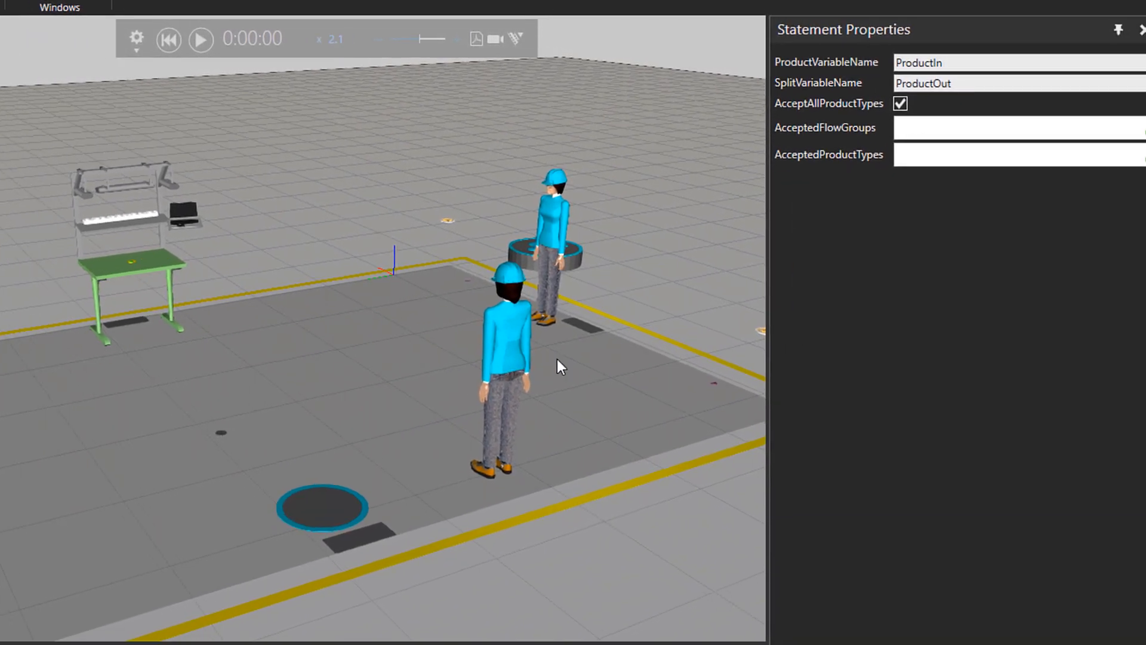
left_click(899, 104)
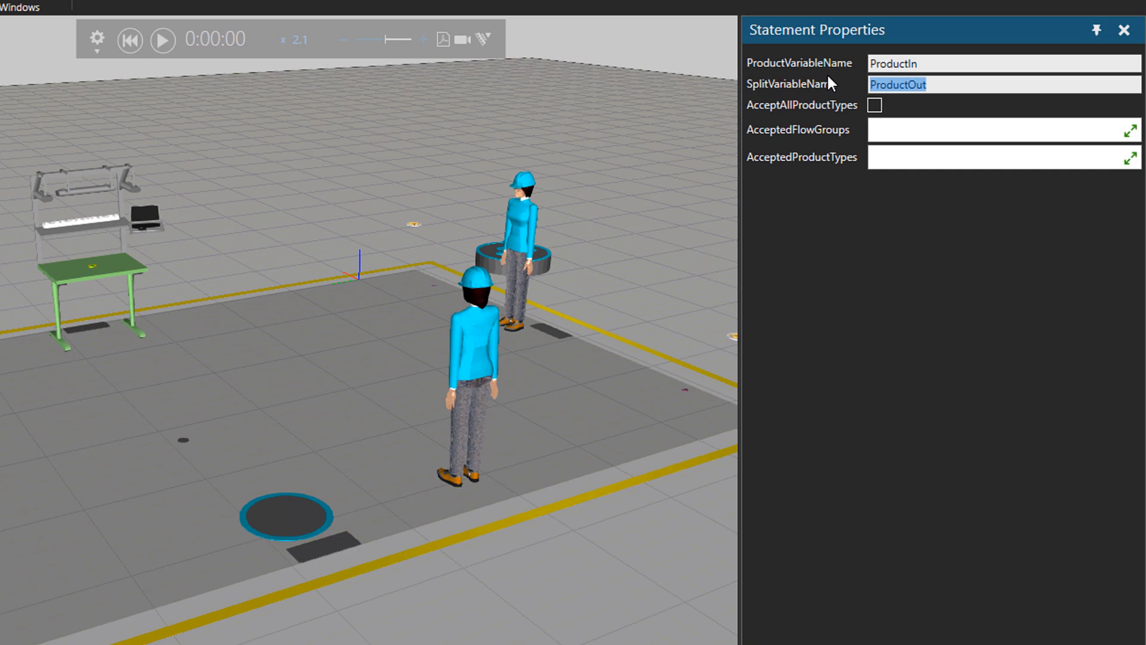
type("PistonHead")
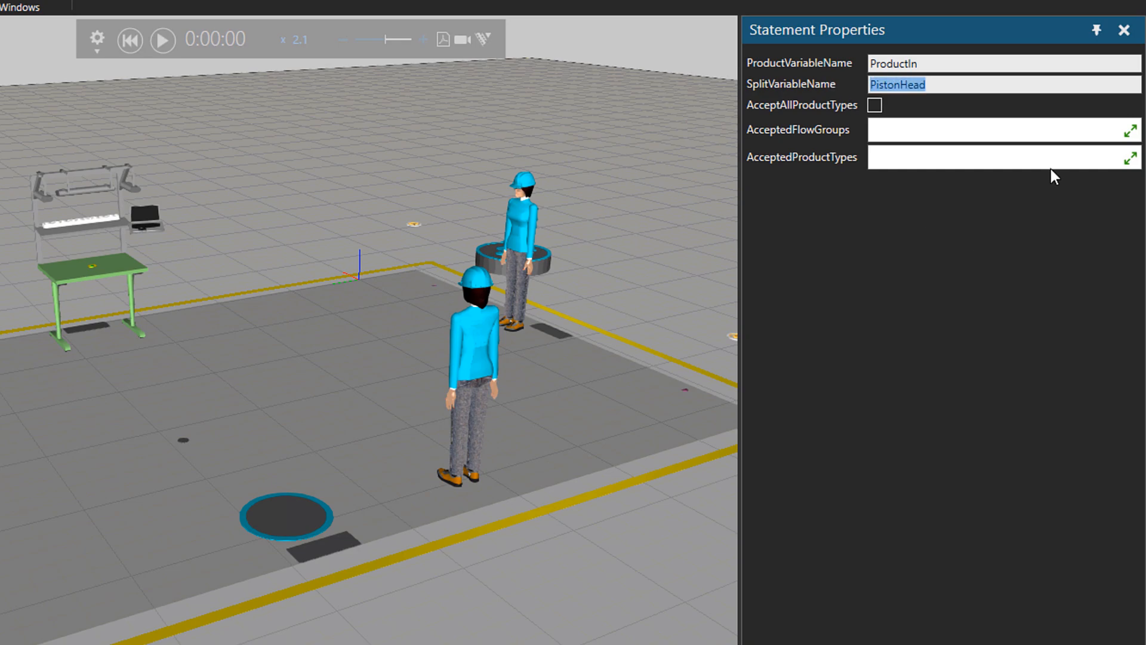
left_click(1131, 159)
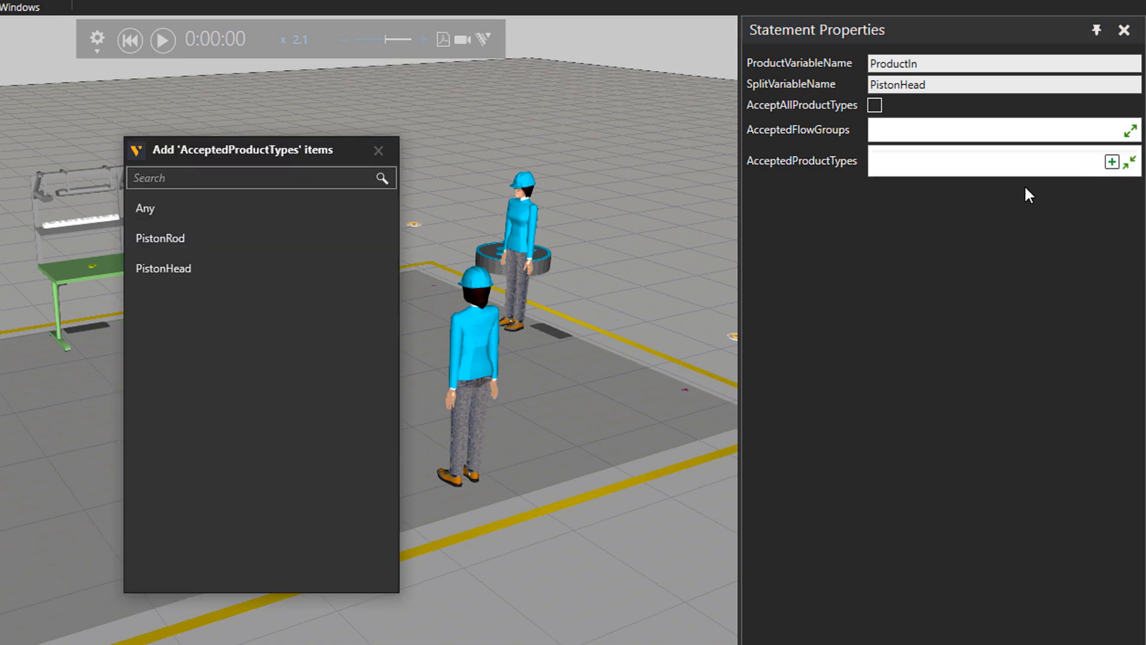
left_click(163, 268)
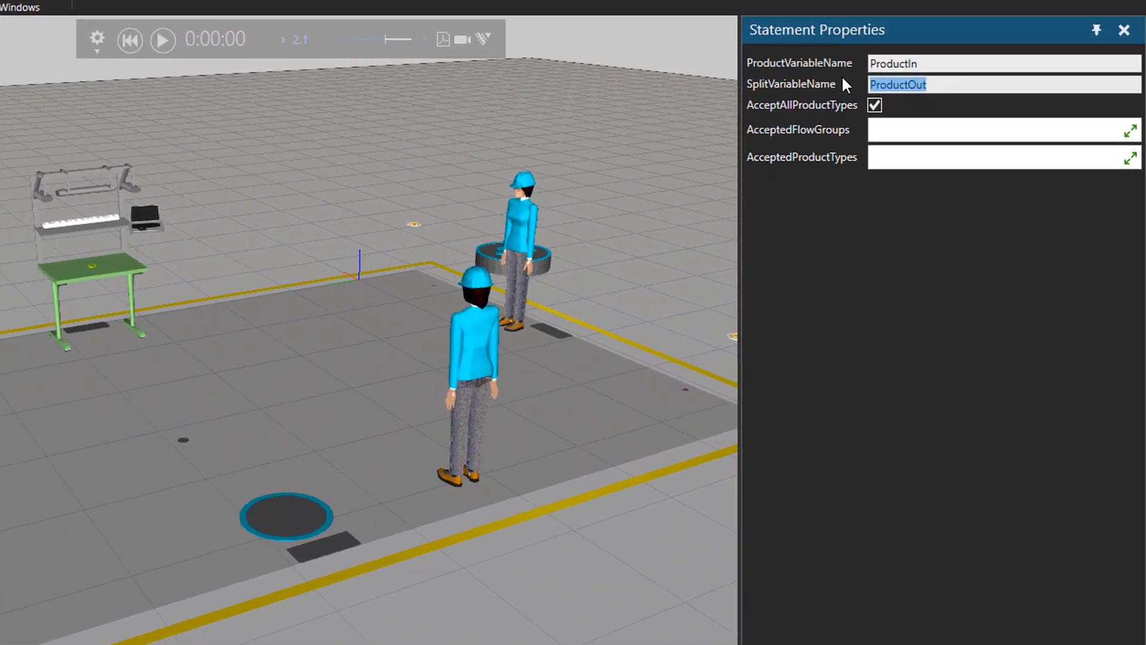
- Make the second Select Products split PistonRod out of ProductIn, then select the Blocked state
type("PistonRod")
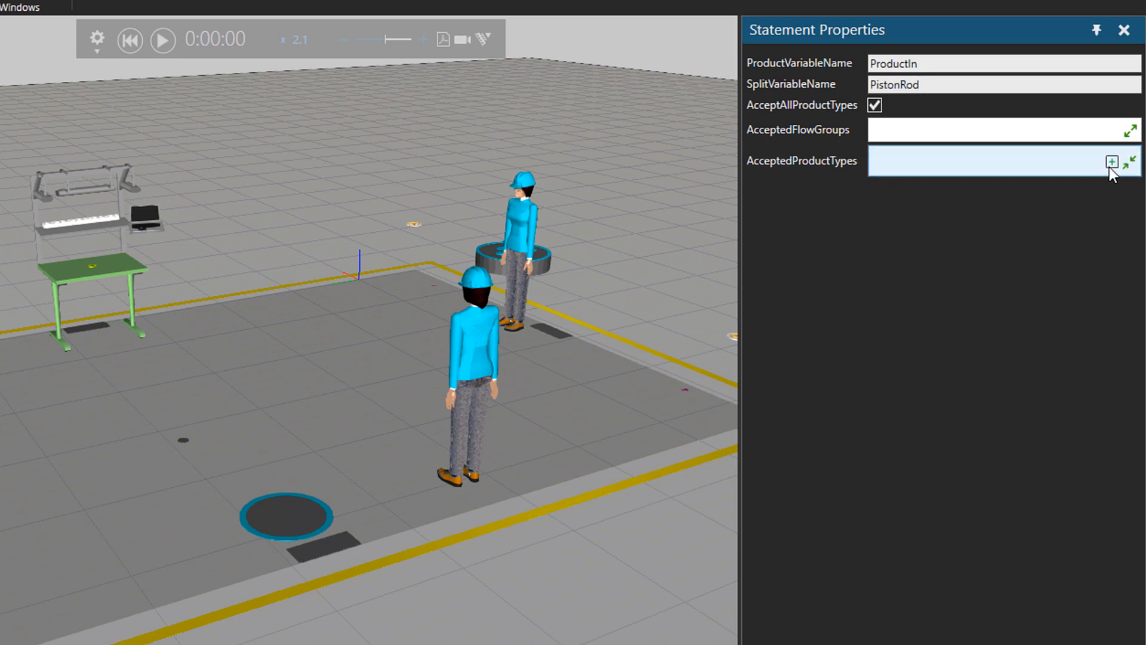
left_click(1110, 161)
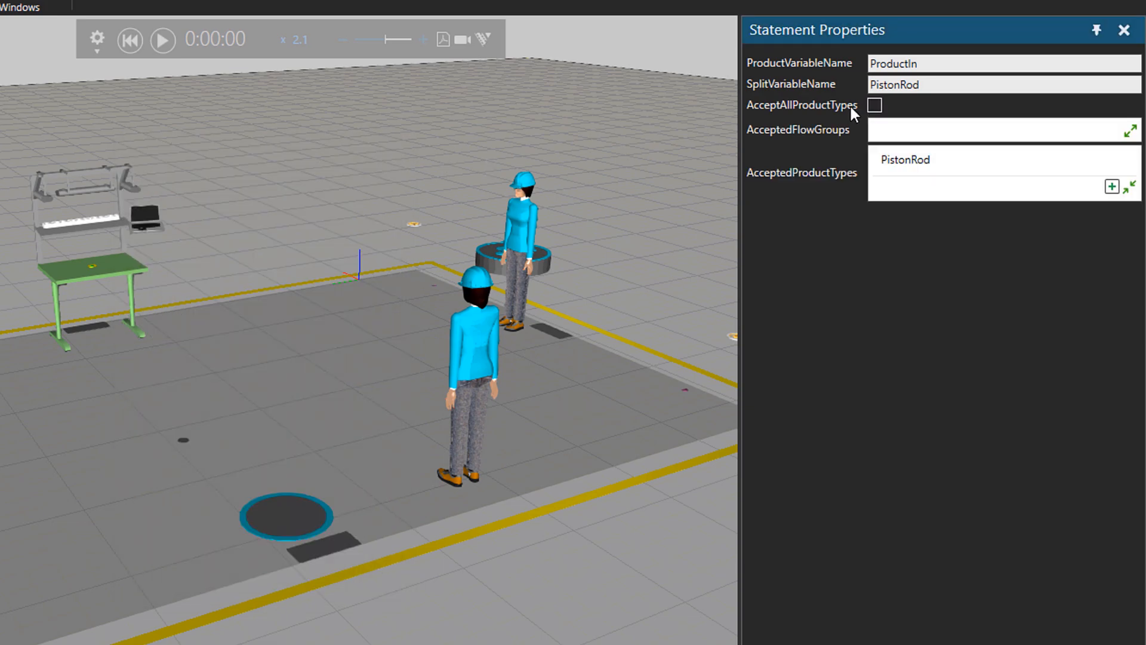
mouse_move(800, 112)
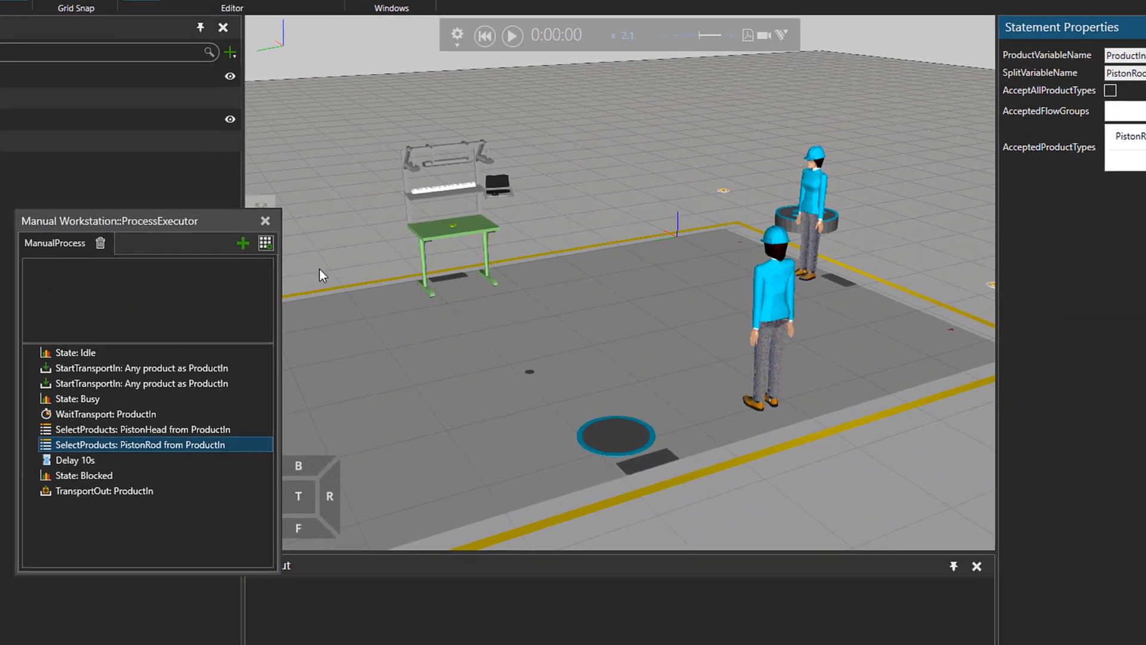
left_click(74, 459)
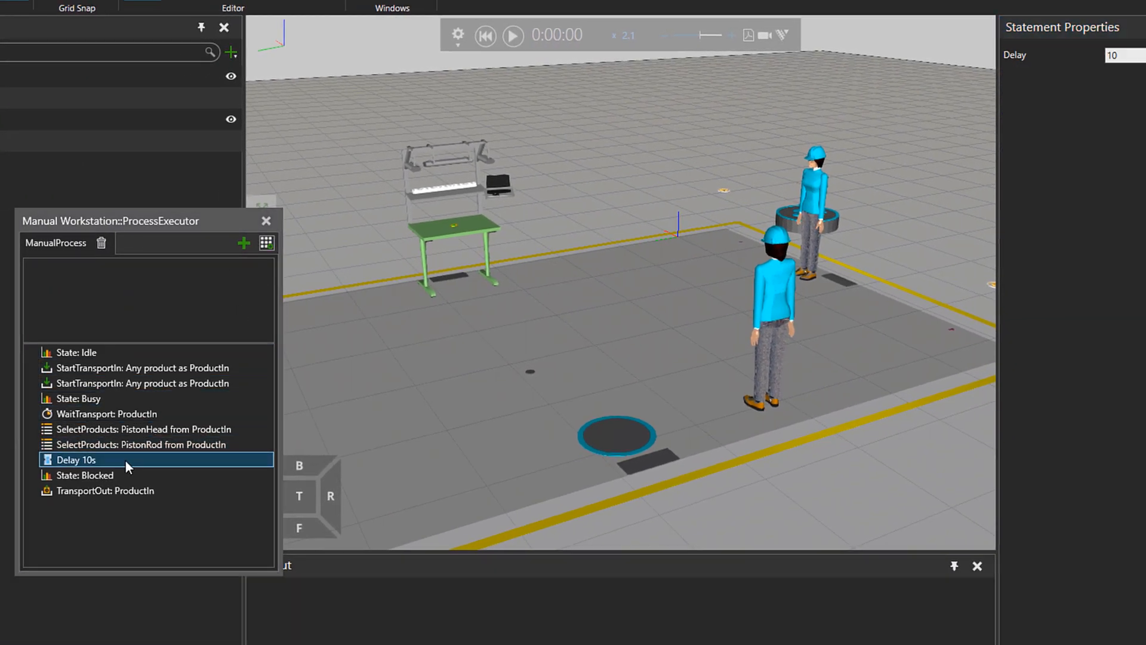
left_click(84, 476)
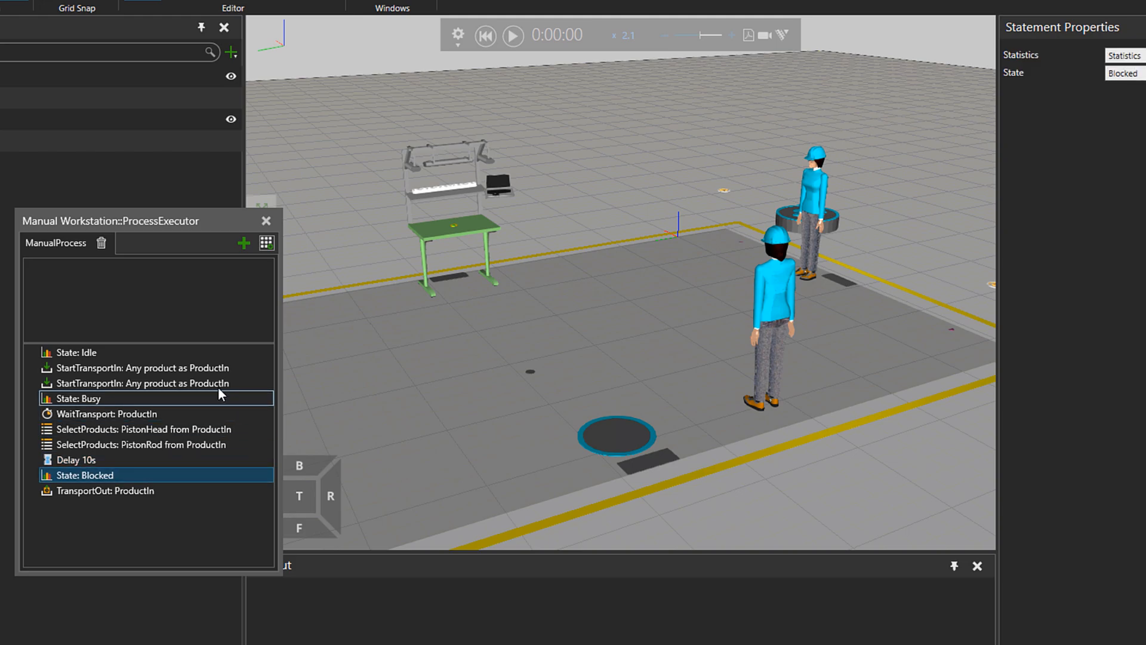
- Add two Start Transport Out statements, delete the old Transport Out and insert a 5 s delay between them
left_click(244, 244)
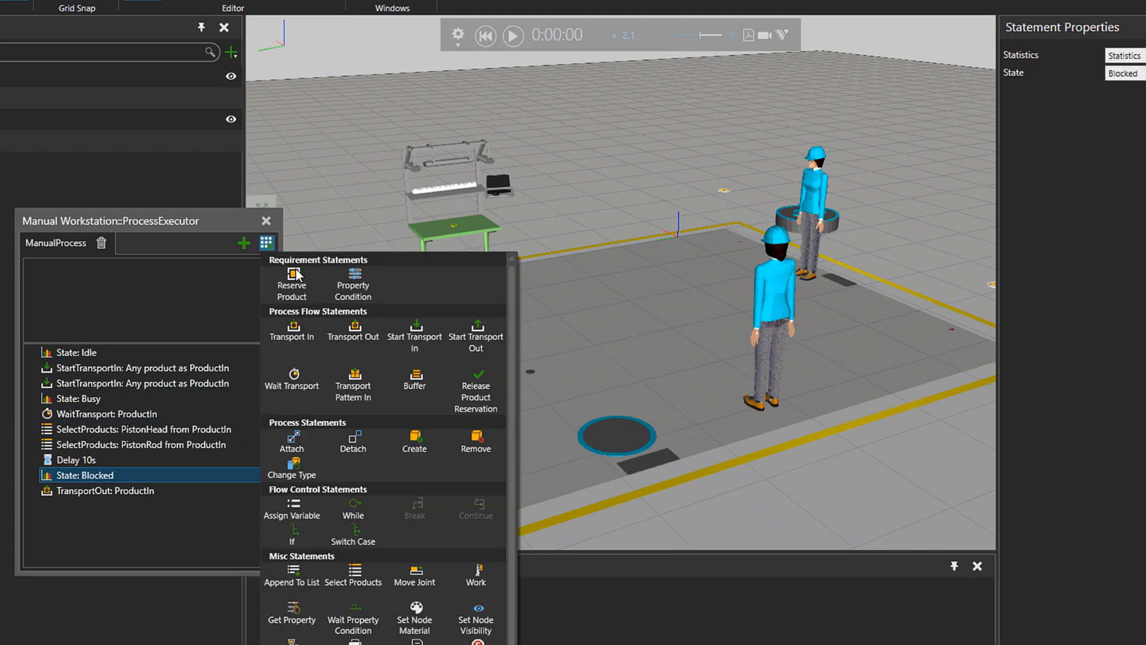
left_click(475, 337)
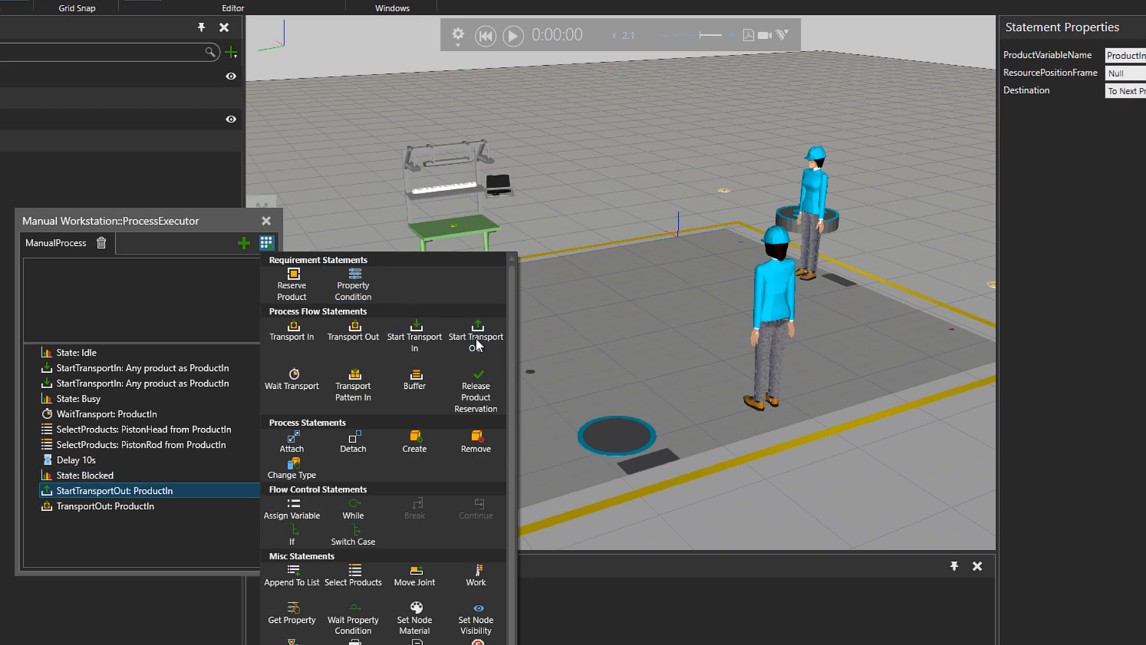
left_click(143, 507)
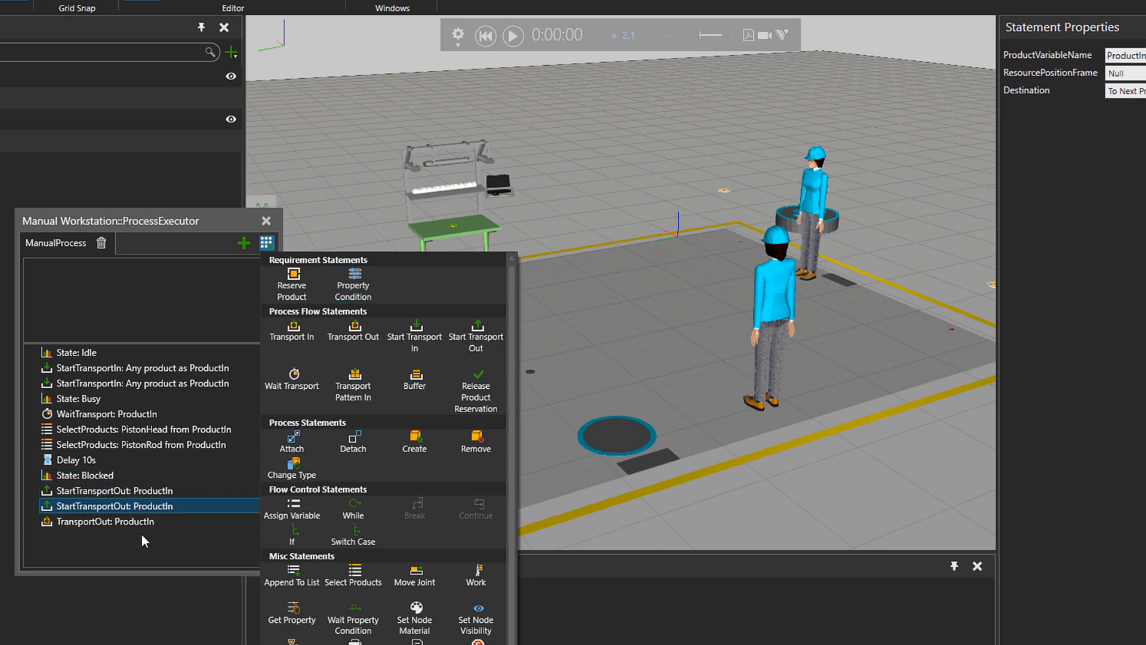
right_click(110, 522)
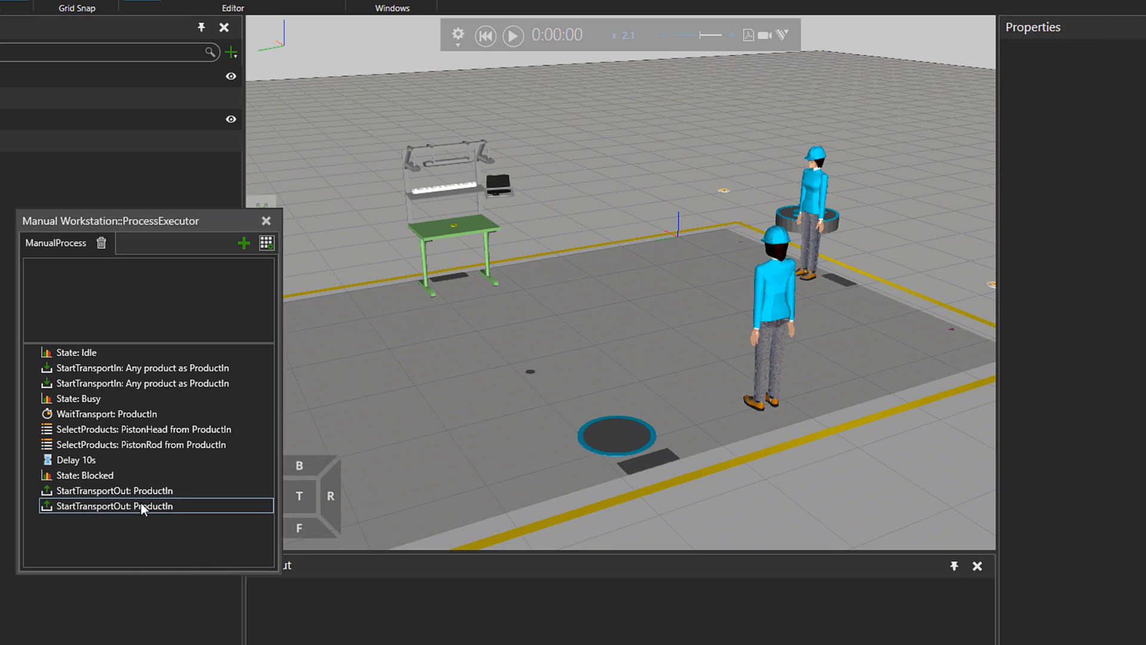
left_click(117, 490)
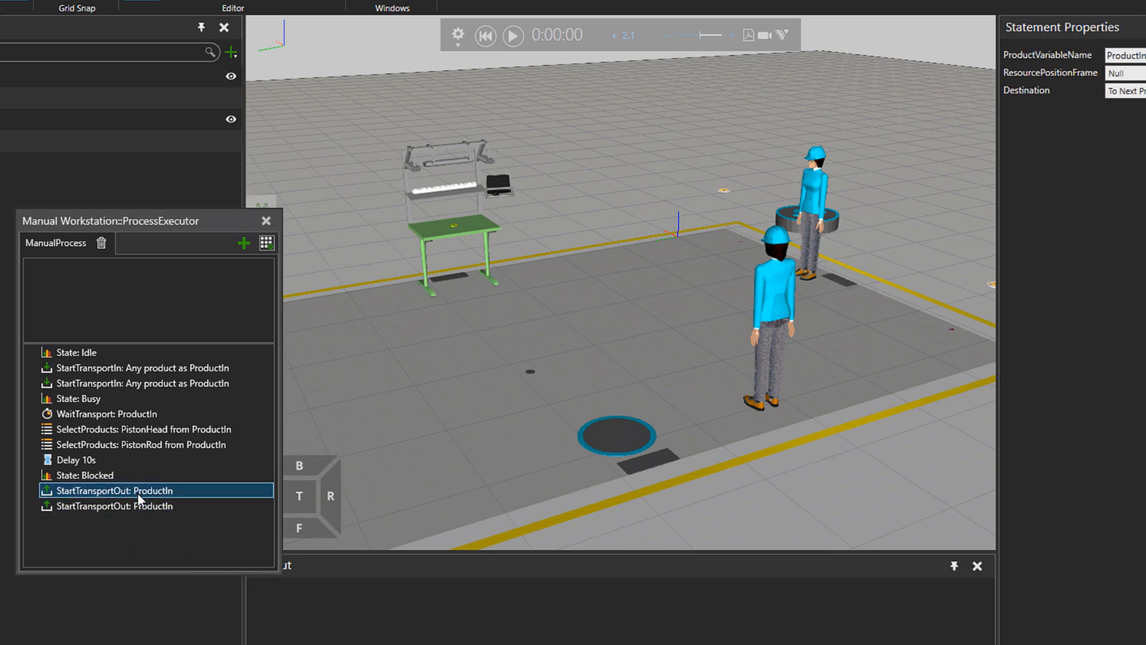
left_click(266, 243)
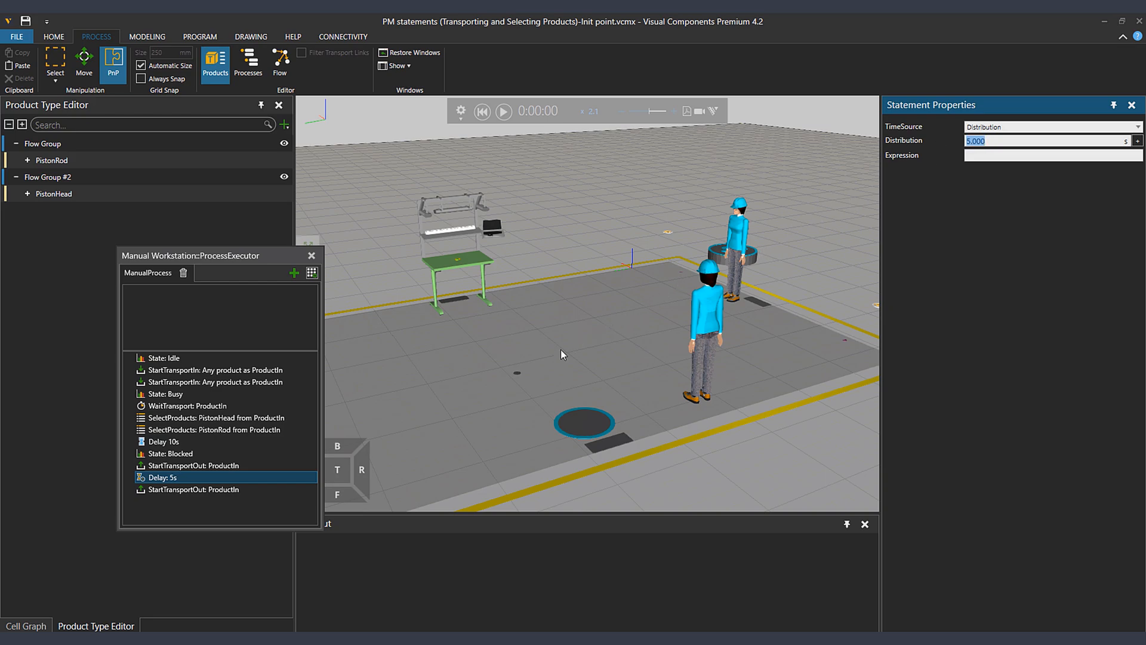
- Set ProductVariableName to PistonHead on the first Start Transport Out and PistonRod on the second
left_click(195, 489)
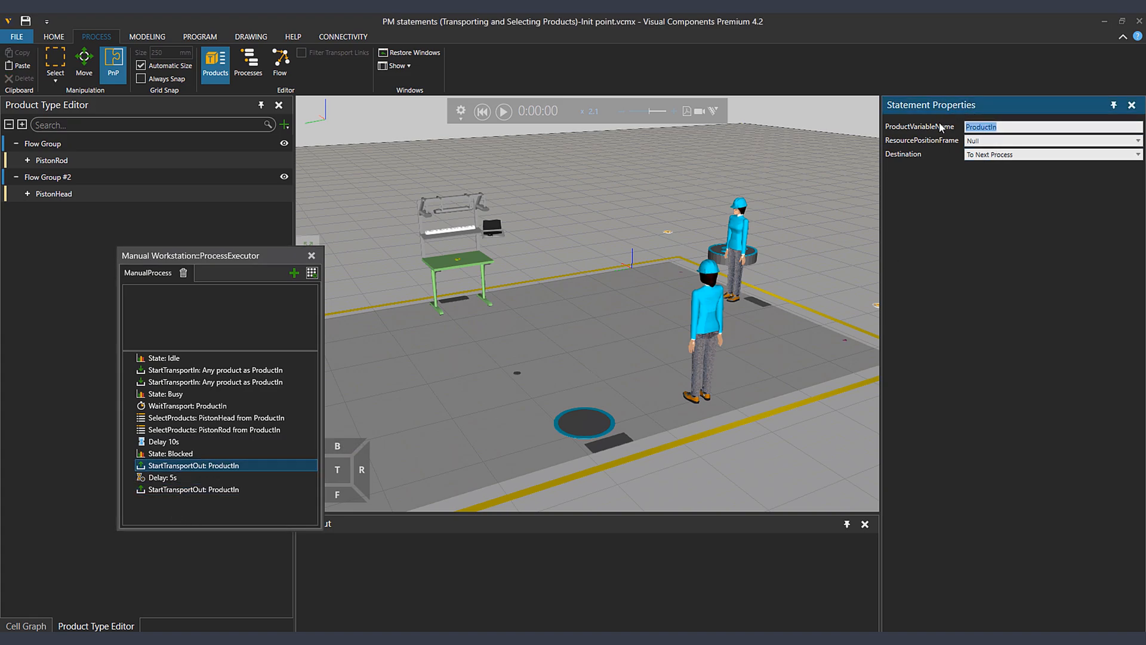
type("Piston")
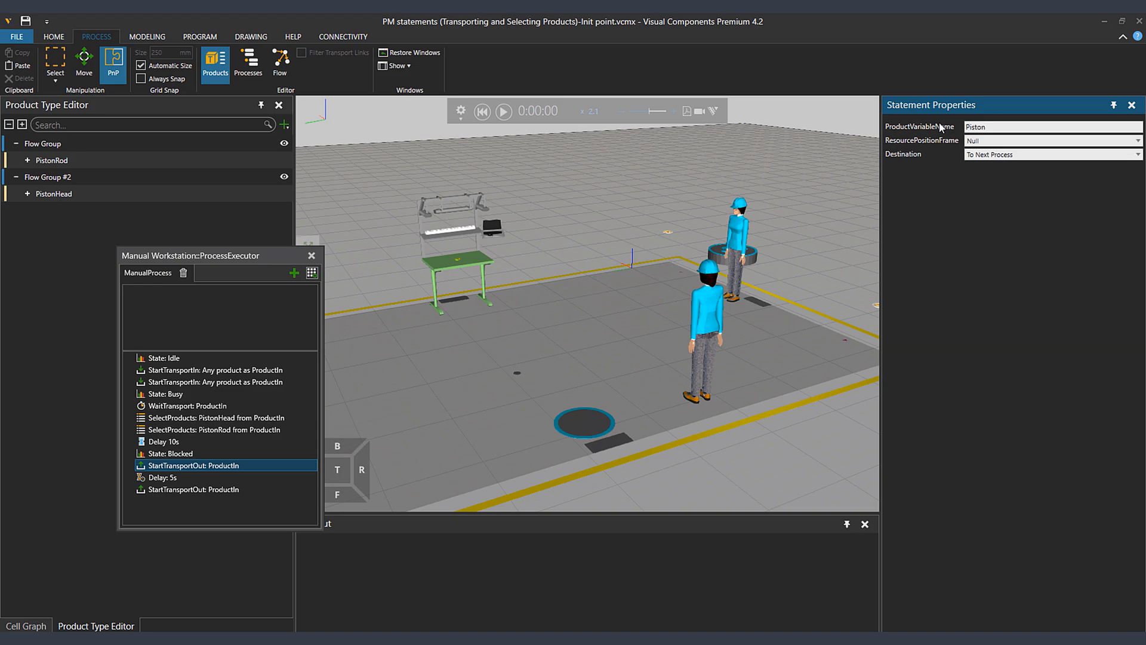
type("PistonHead")
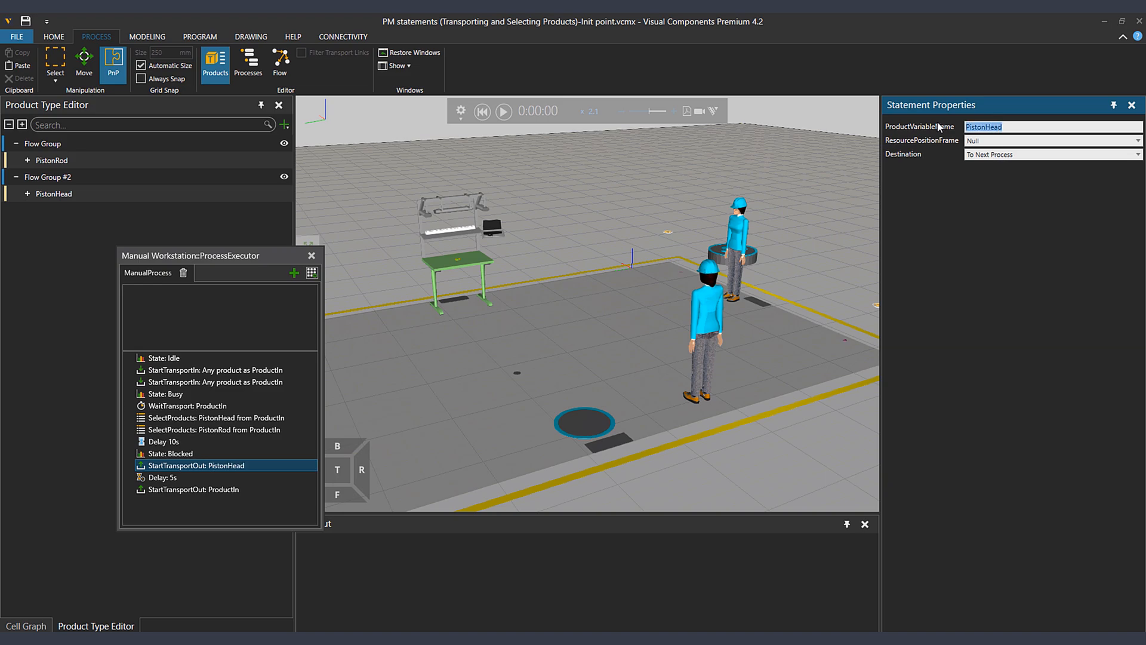
left_click(196, 489)
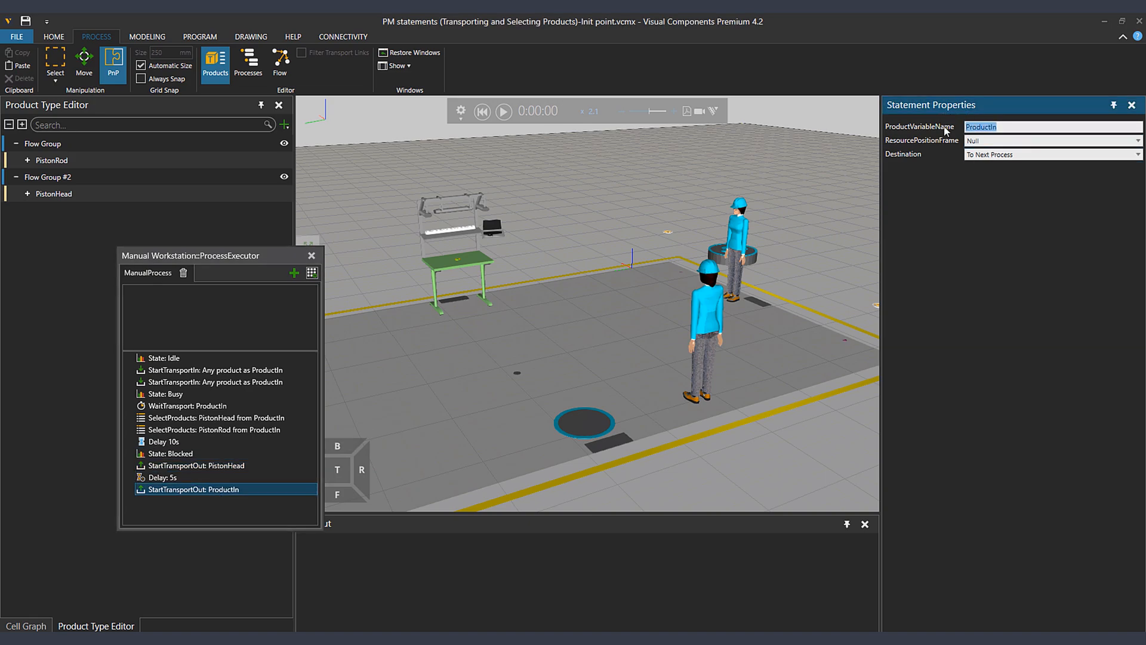
type("Piston")
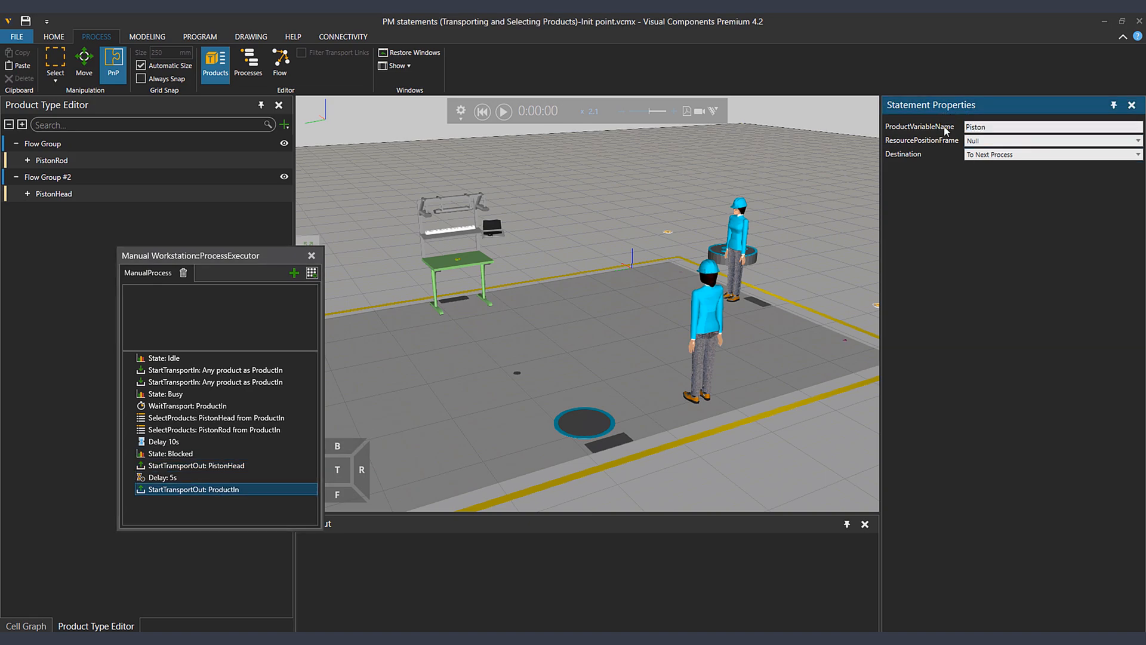
type("PistonRod")
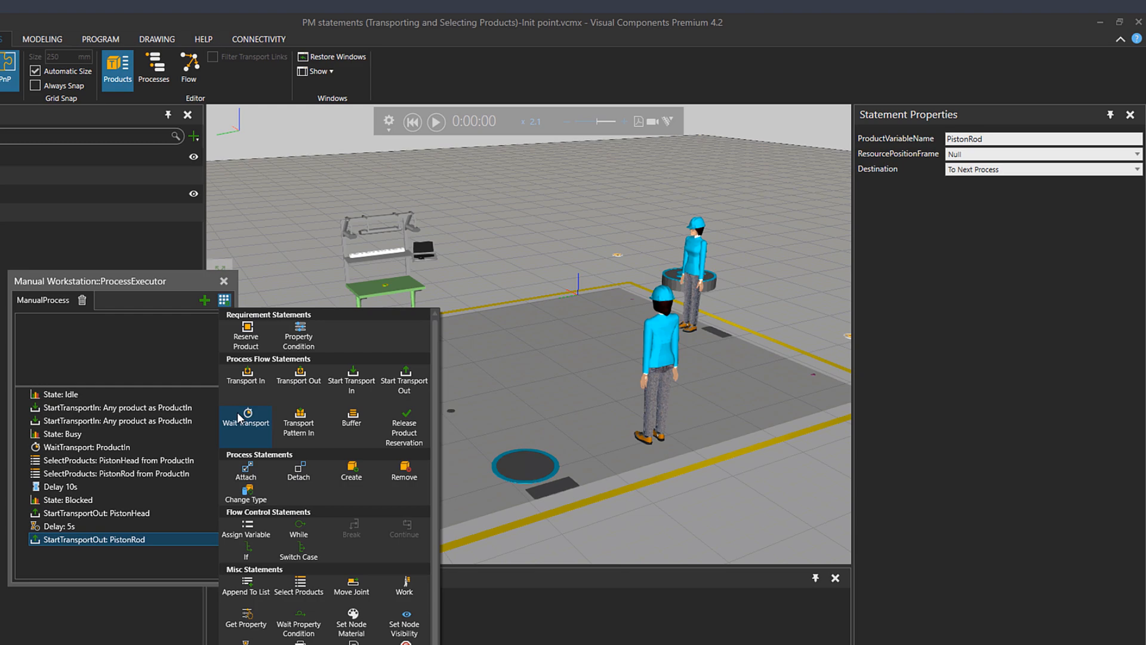
- Add two Wait Transport statements watching PistonHead and PistonRod at the end of the routine
left_click(246, 424)
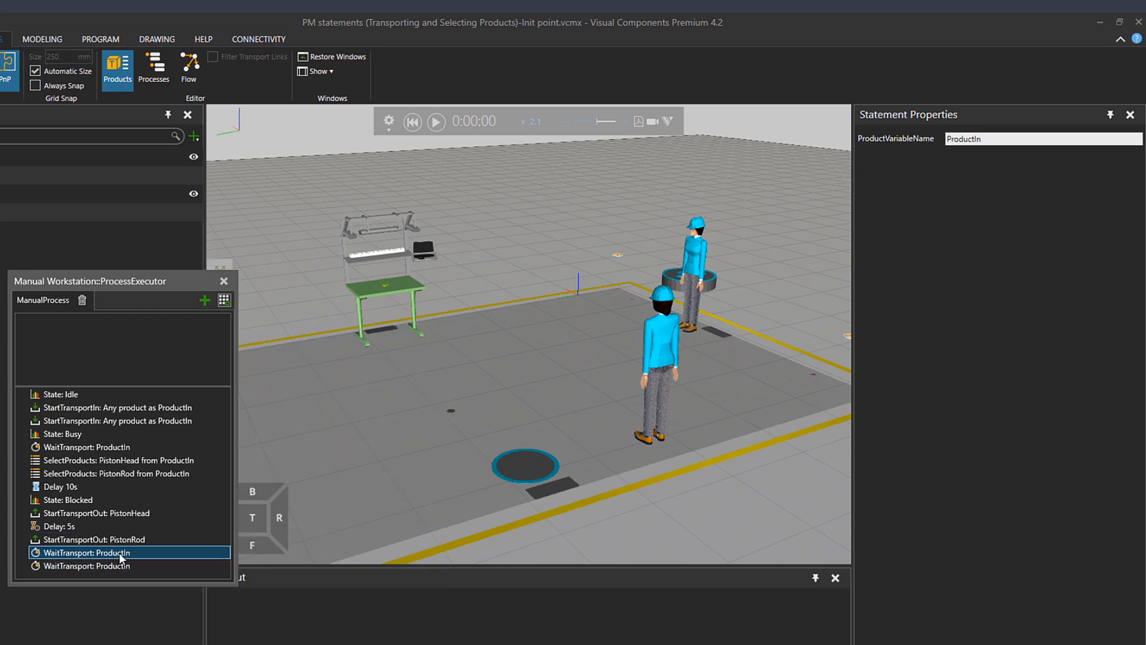
left_click(1042, 139)
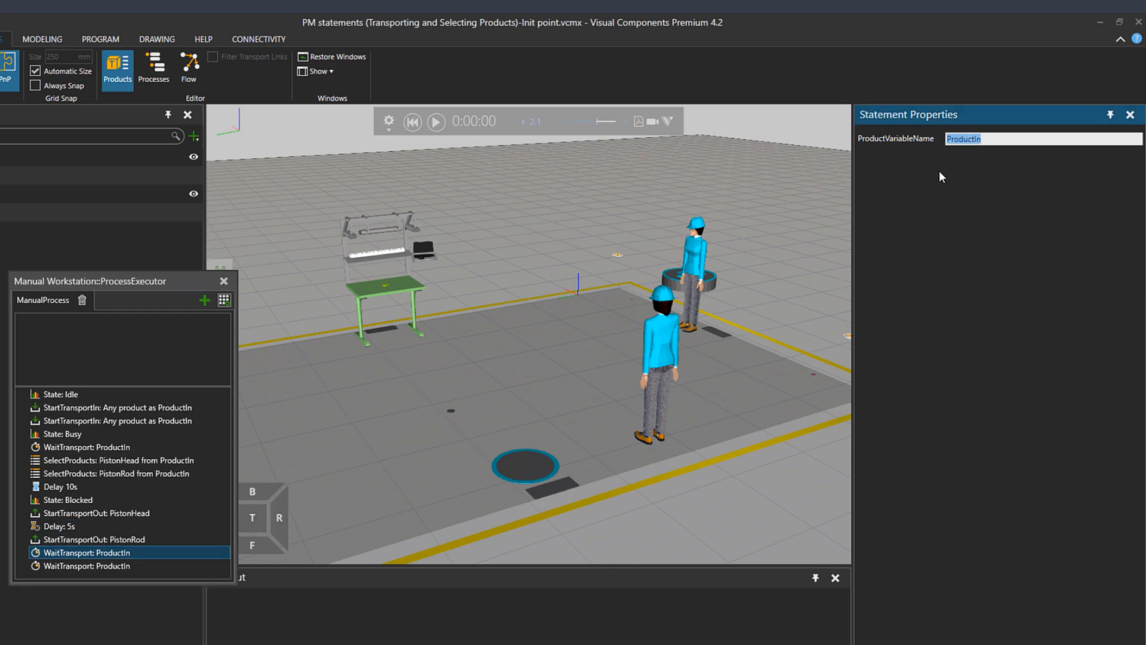
type("Piston")
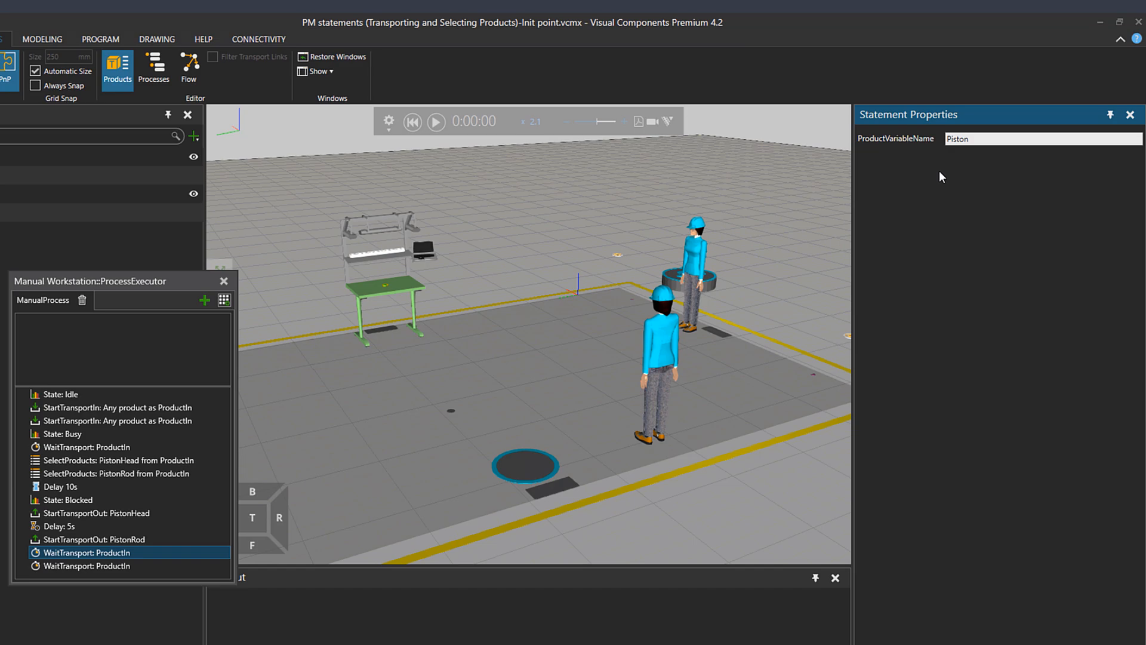
type("PistonHead")
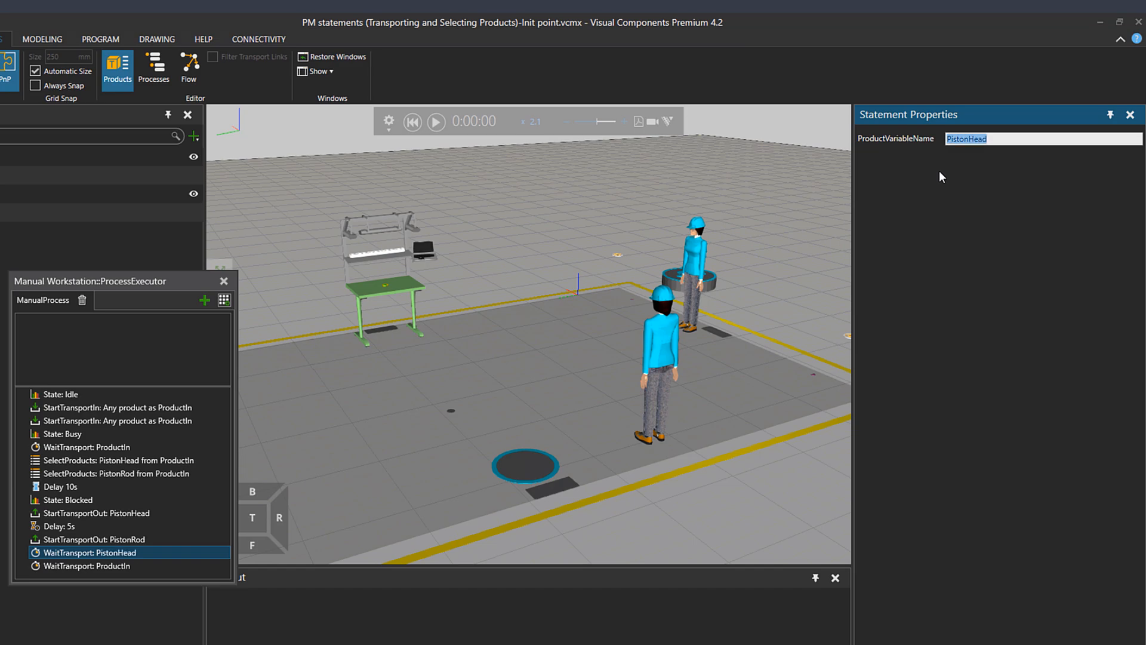
left_click(87, 564)
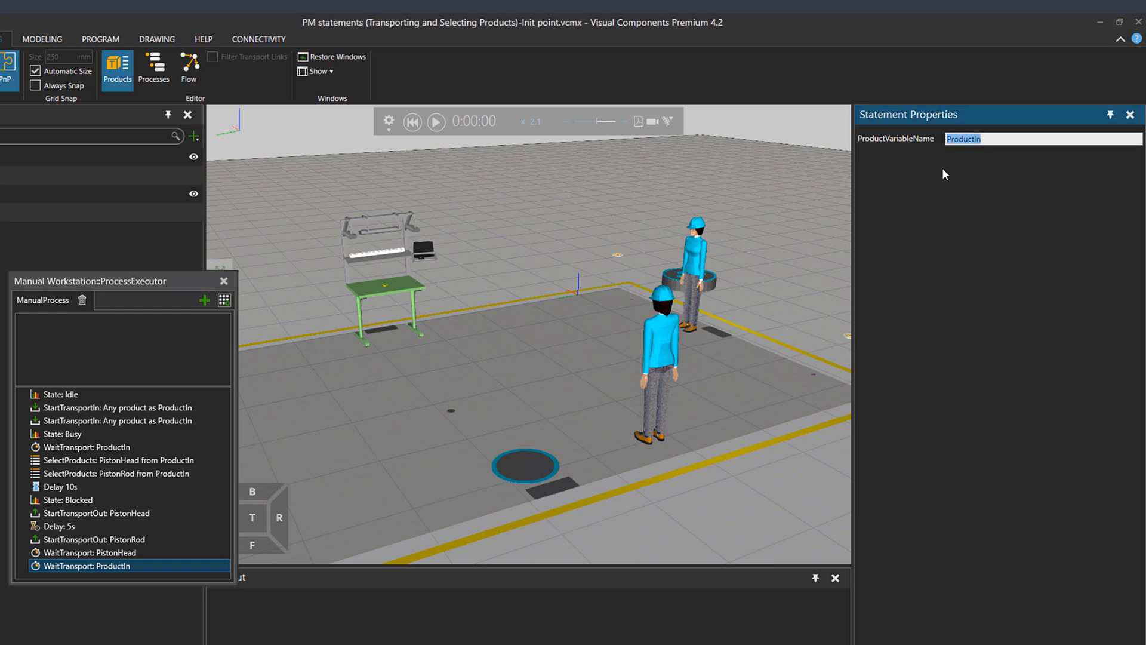
type("Piston")
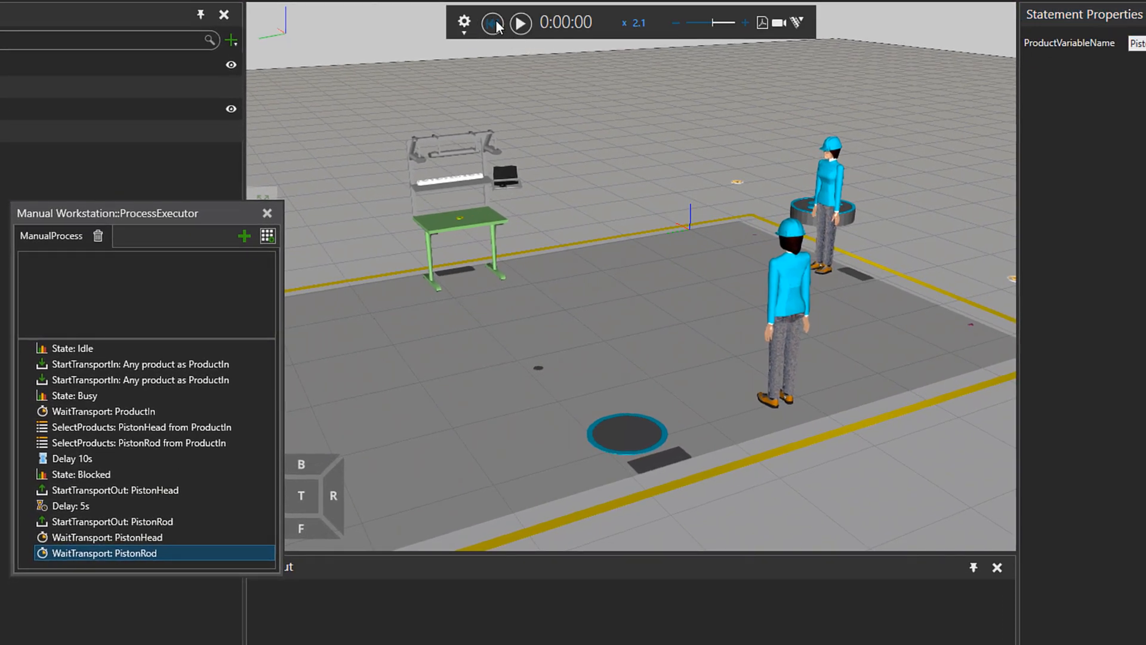
- Start the simulation to watch the workers carry the piston parts away
left_click(521, 22)
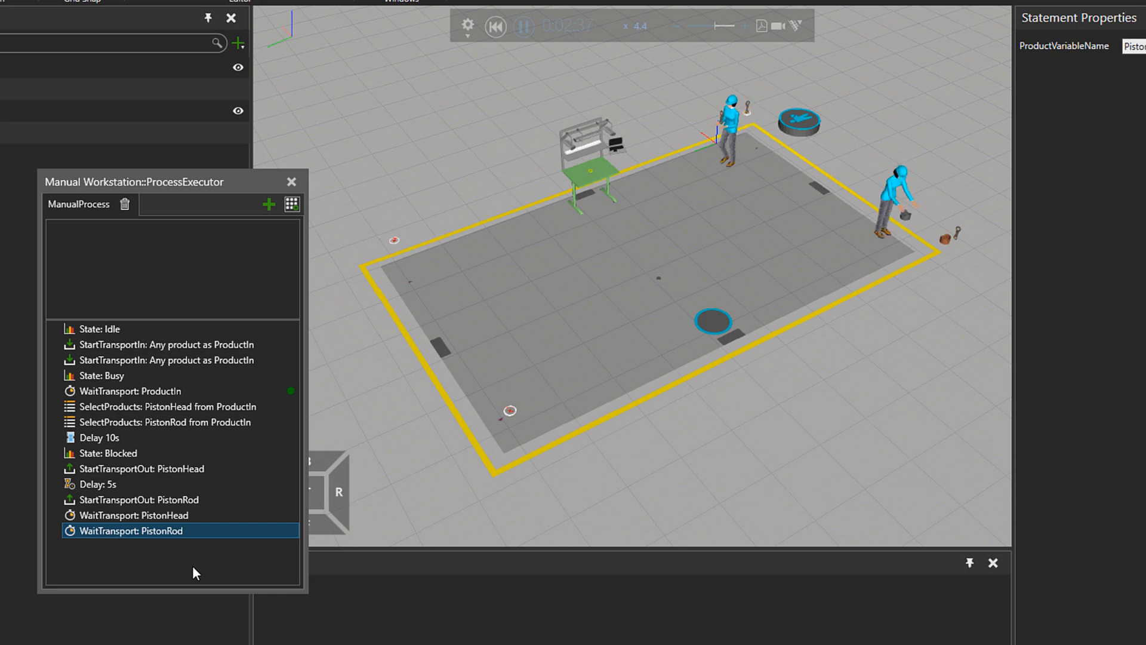
- Reset the simulation, delete the Delay: 5s statement and run the simulation again
left_click(98, 483)
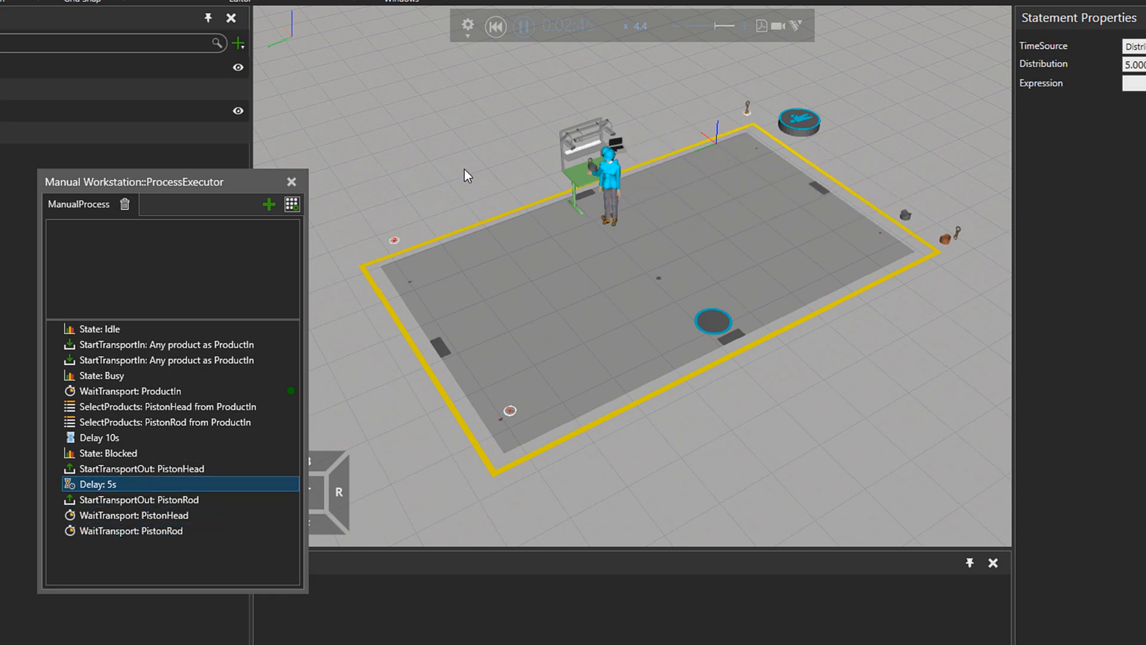
left_click(523, 25)
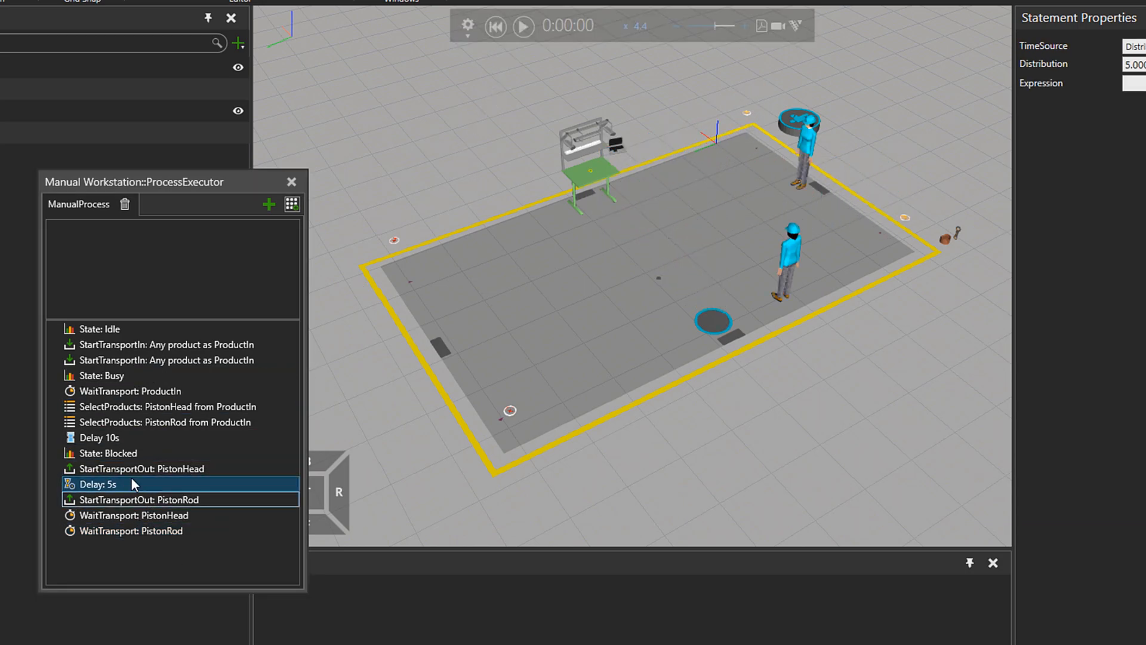
right_click(95, 483)
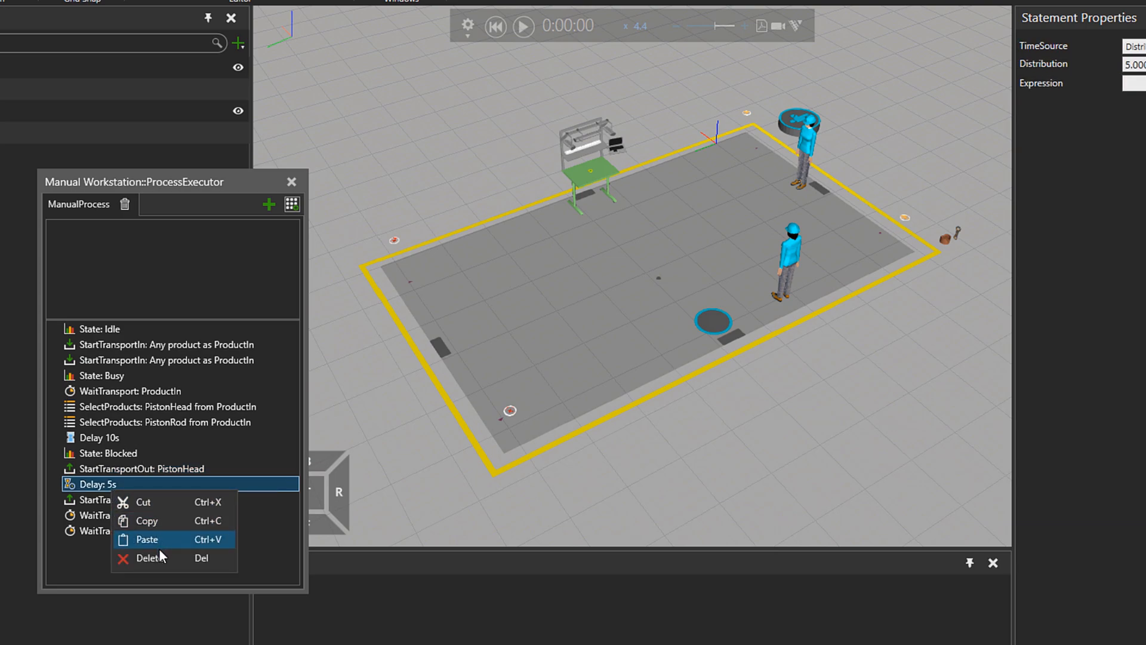
left_click(145, 539)
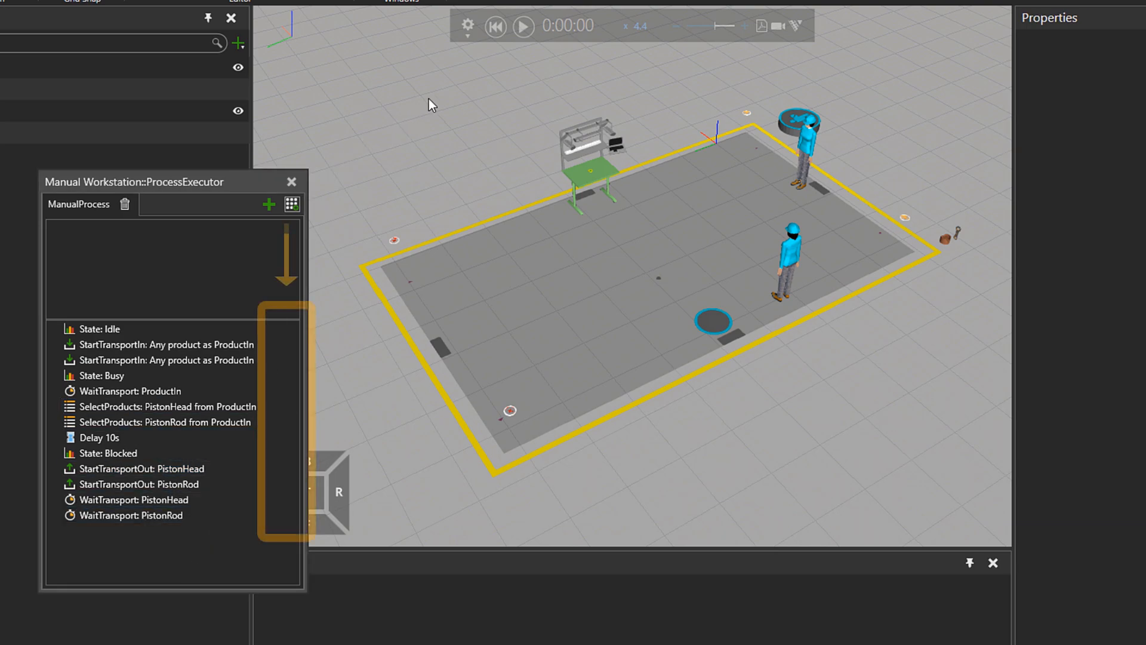
left_click(522, 26)
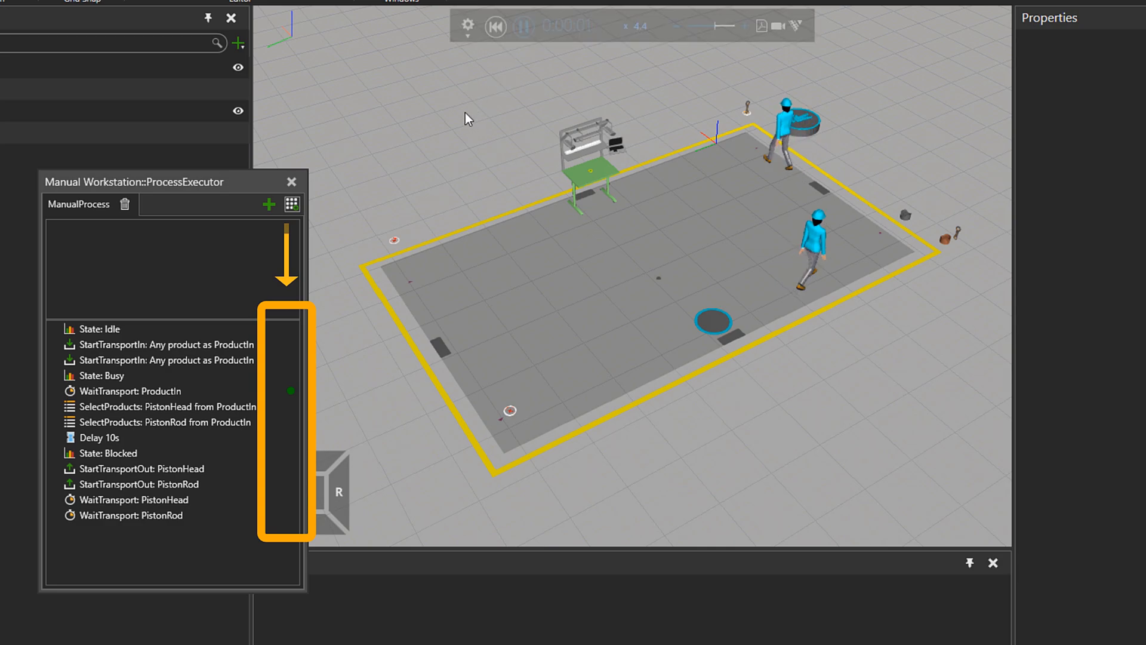